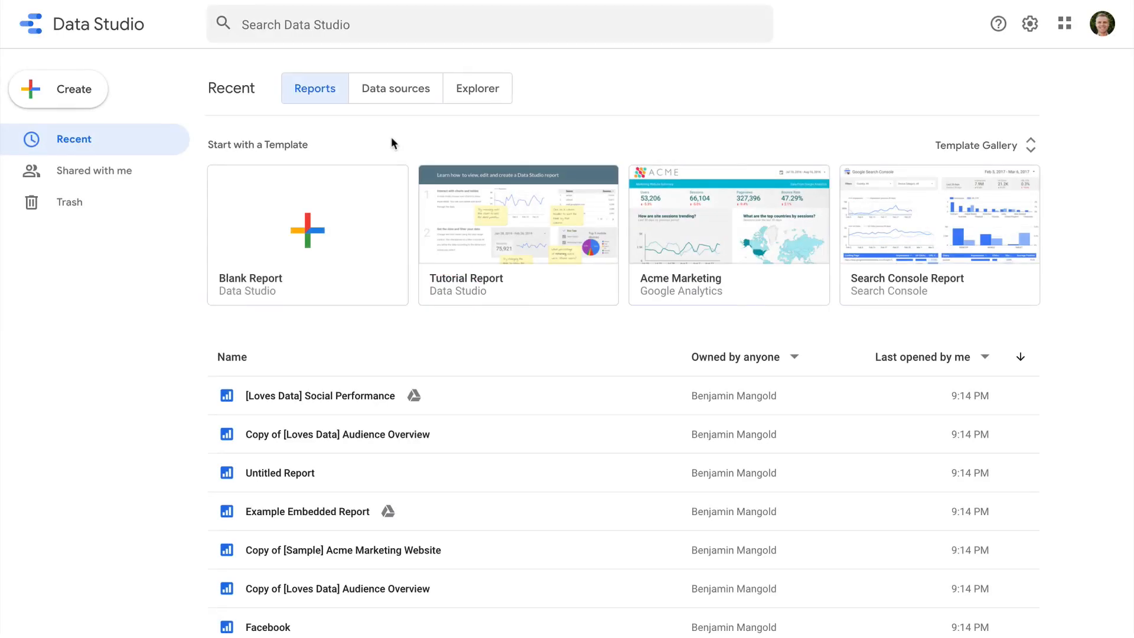
Start a blank report and begin adding Google Analytics data from the Google Merchandise Store.
left_click(307, 232)
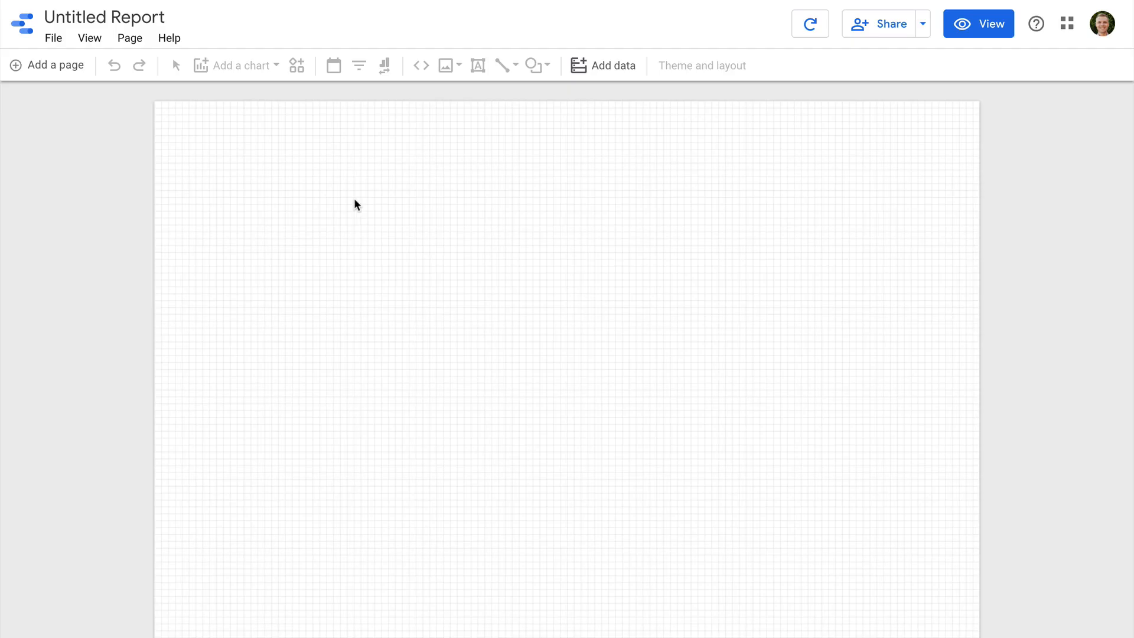
left_click(614, 65)
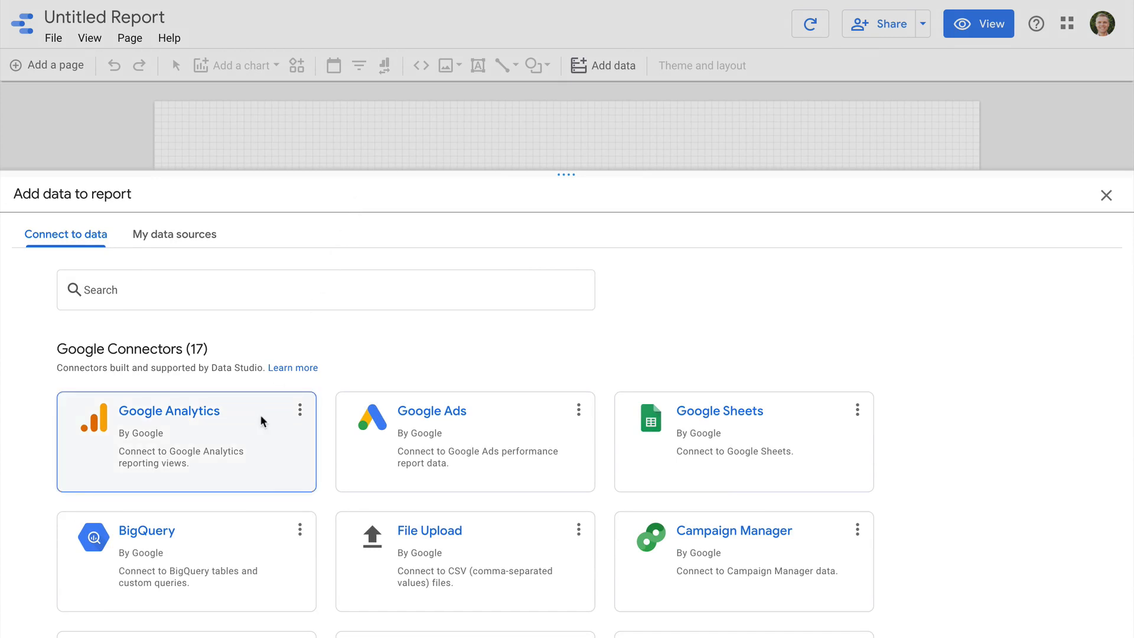
left_click(169, 411)
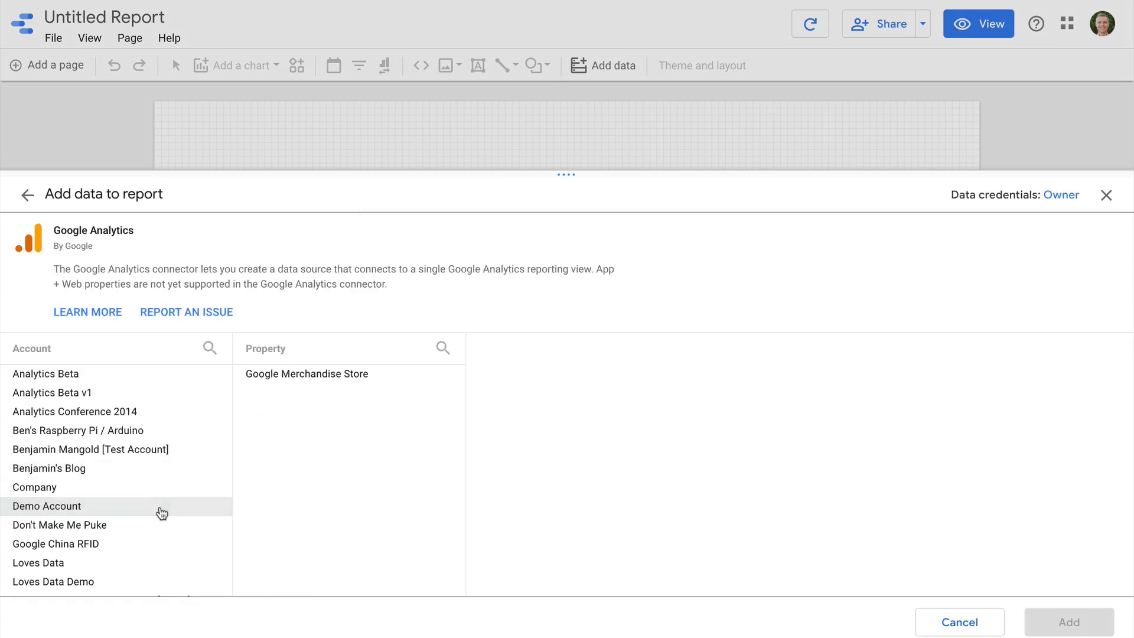
left_click(306, 375)
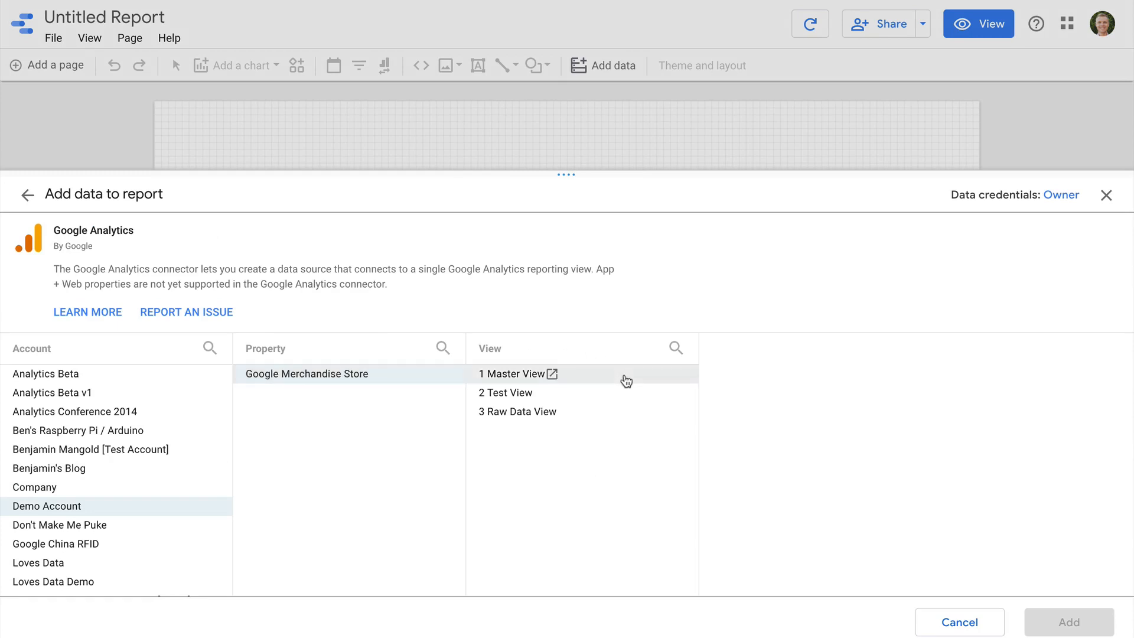
Add the 1 Master View reporting view as the report's data source.
left_click(513, 373)
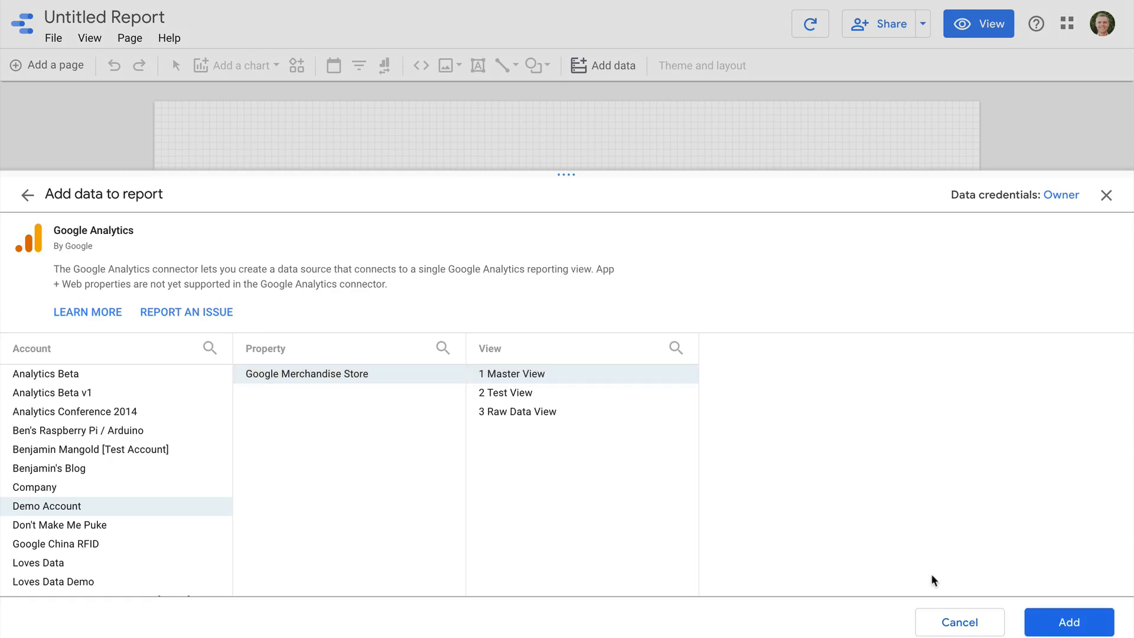
left_click(1068, 623)
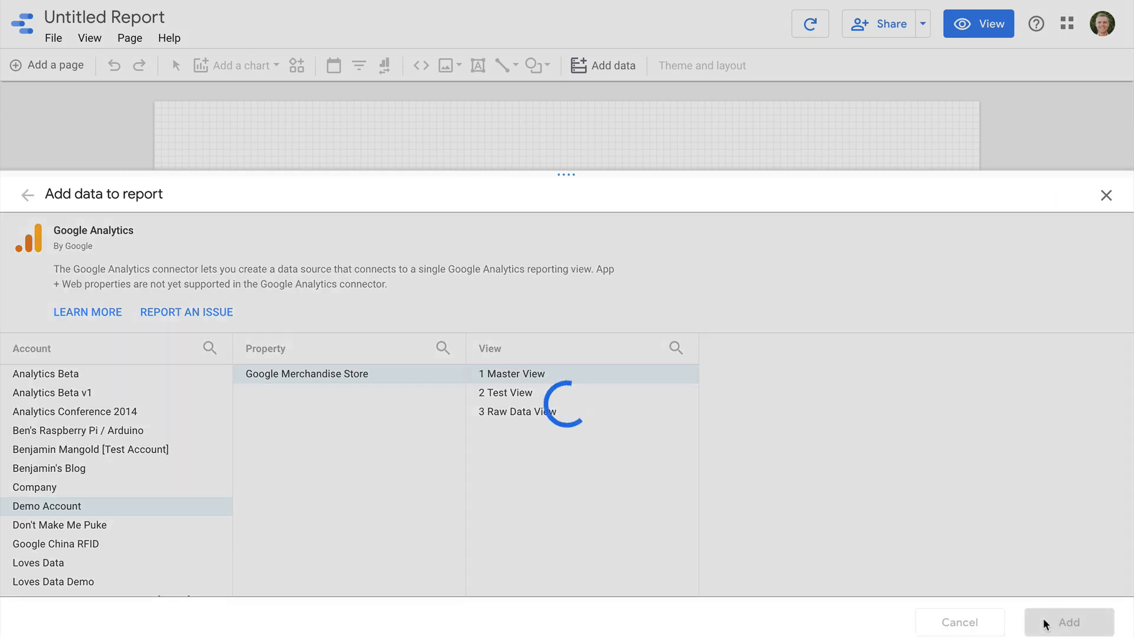
left_click(1068, 622)
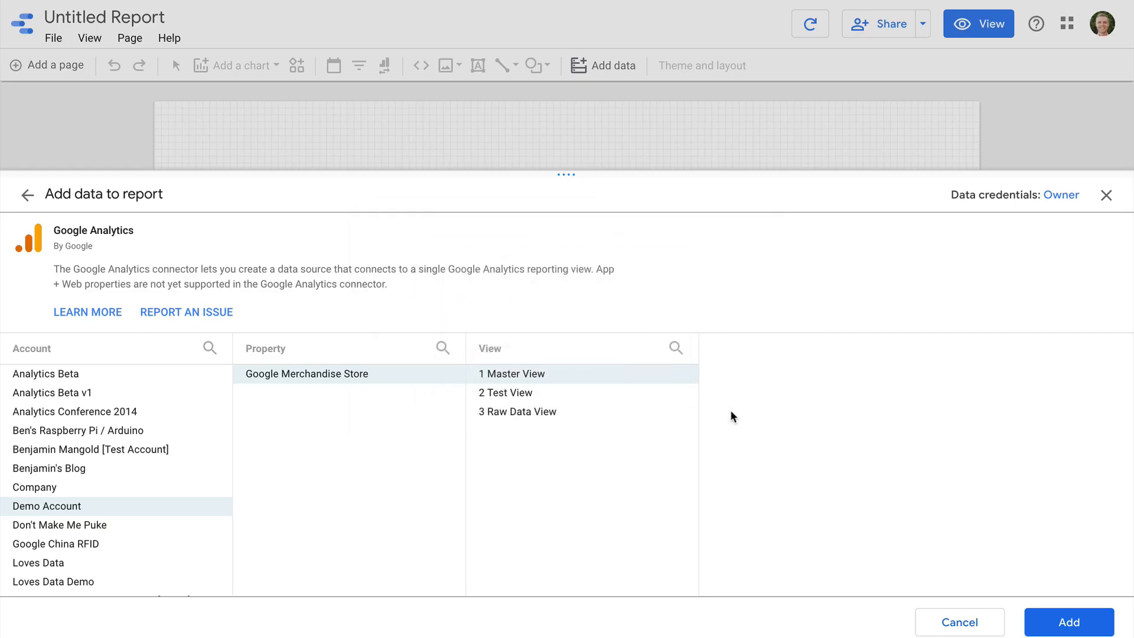
left_click(1068, 622)
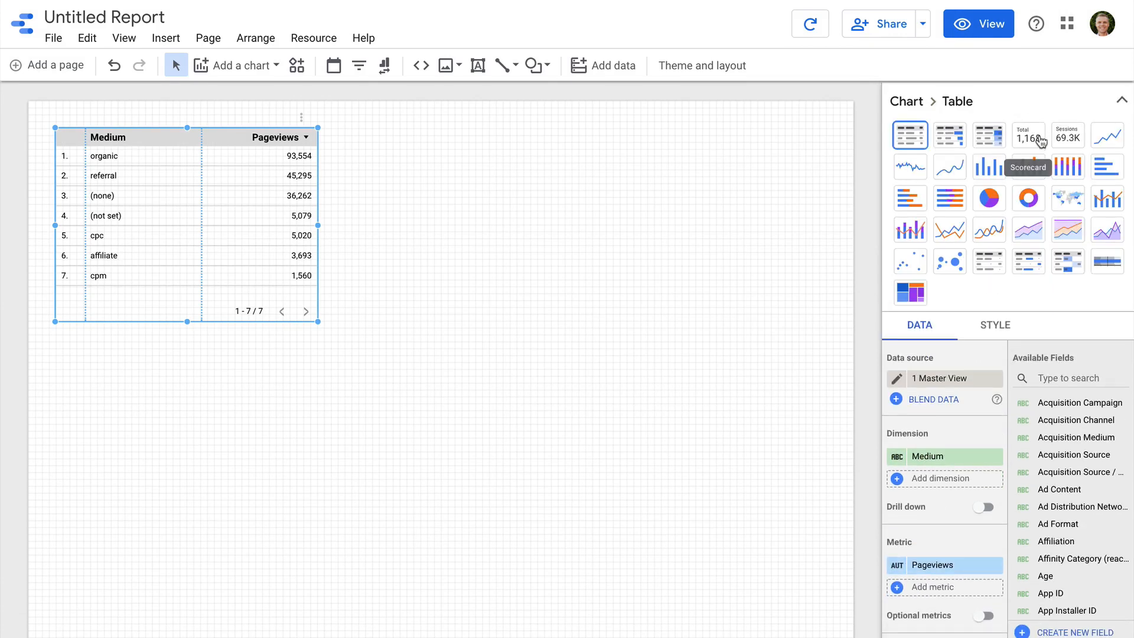
Turn the default table into a small Users scorecard (38,198) at the top-left.
left_click(1027, 134)
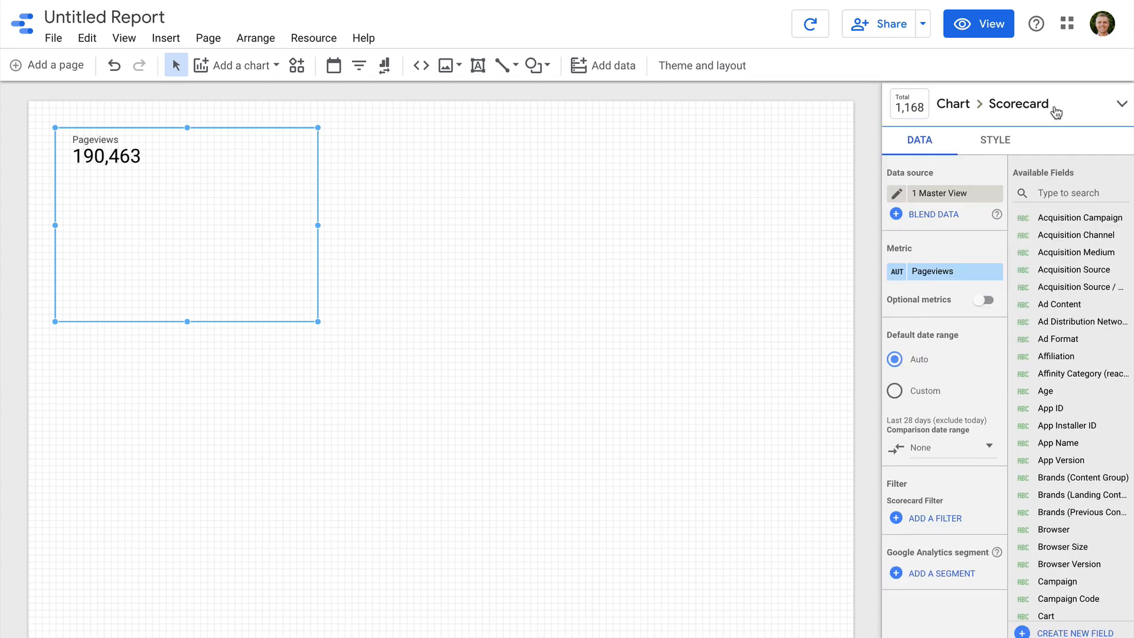
mouse_move(962, 271)
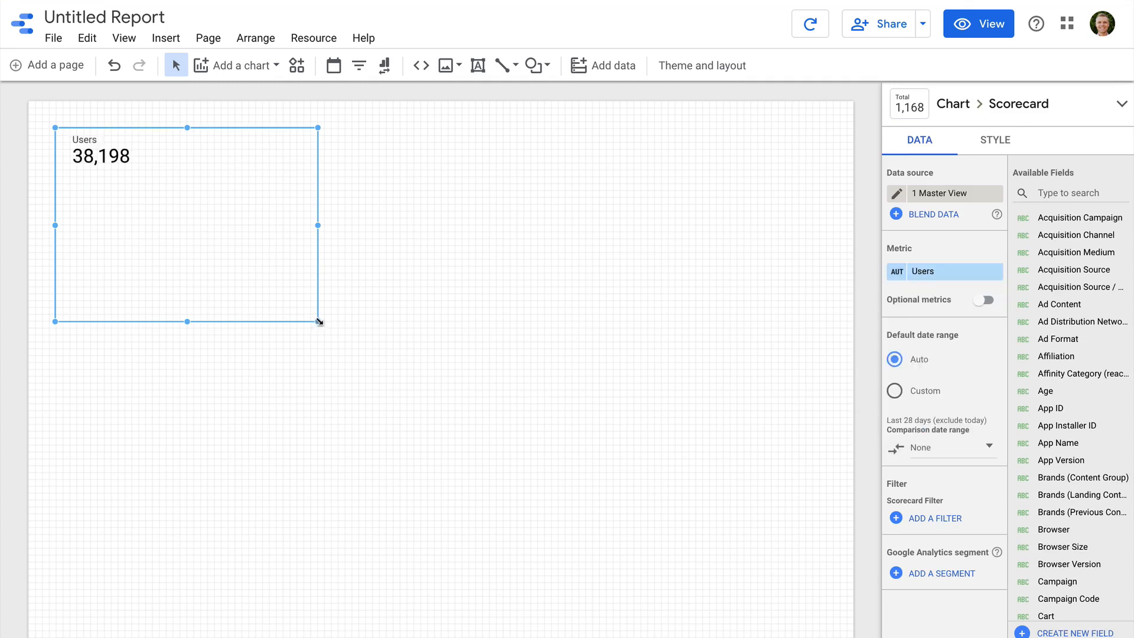
left_click_drag(319, 322, 208, 196)
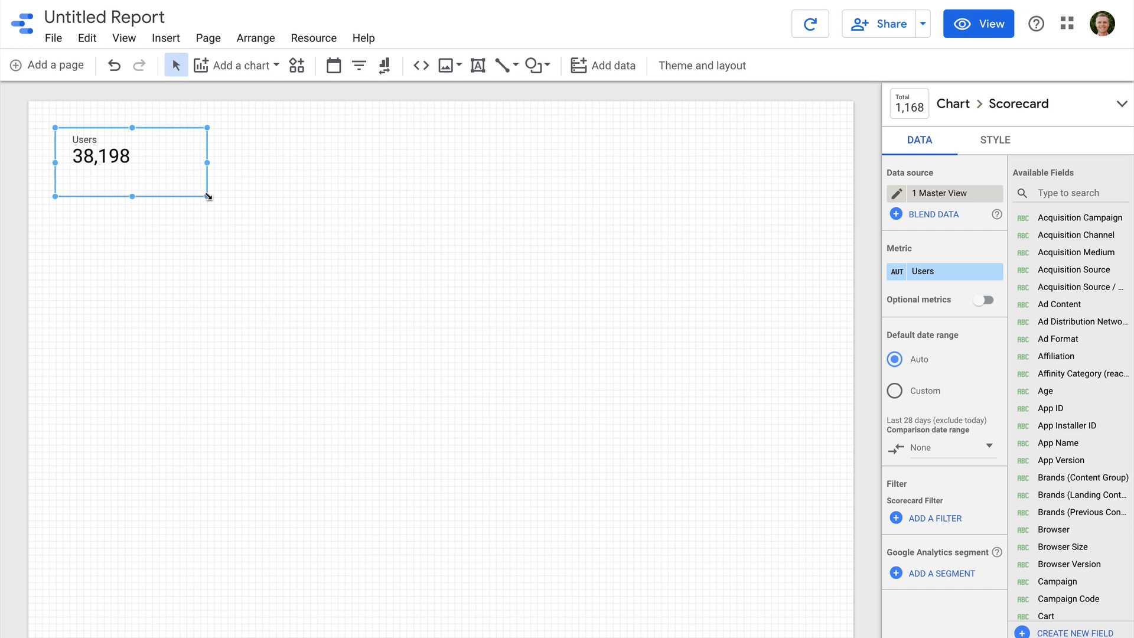
left_click(313, 38)
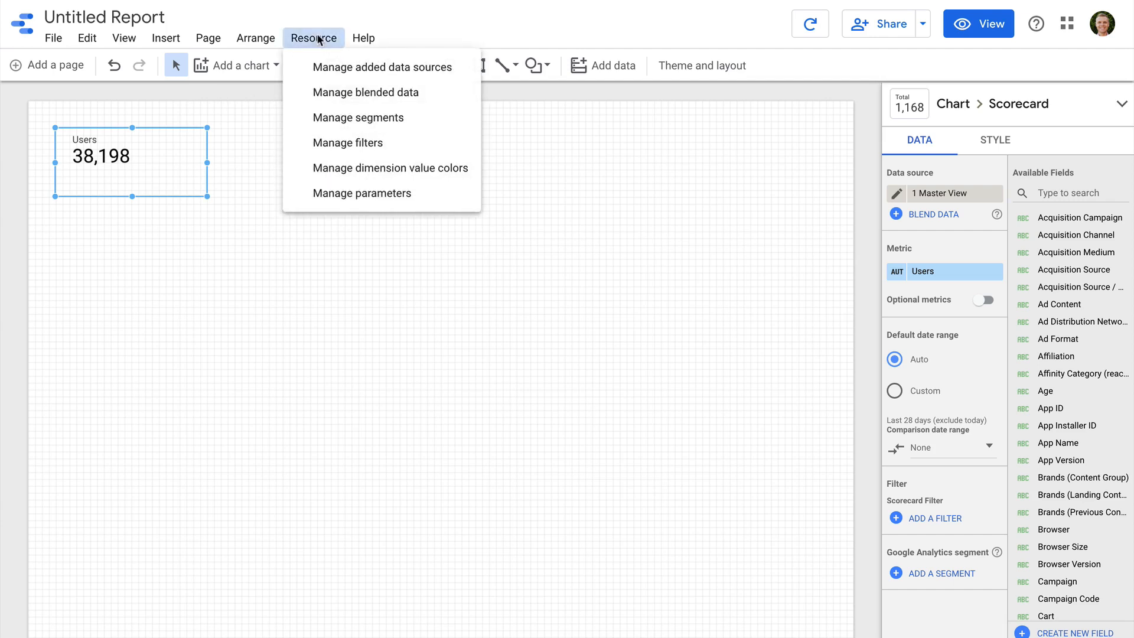
mouse_move(382, 66)
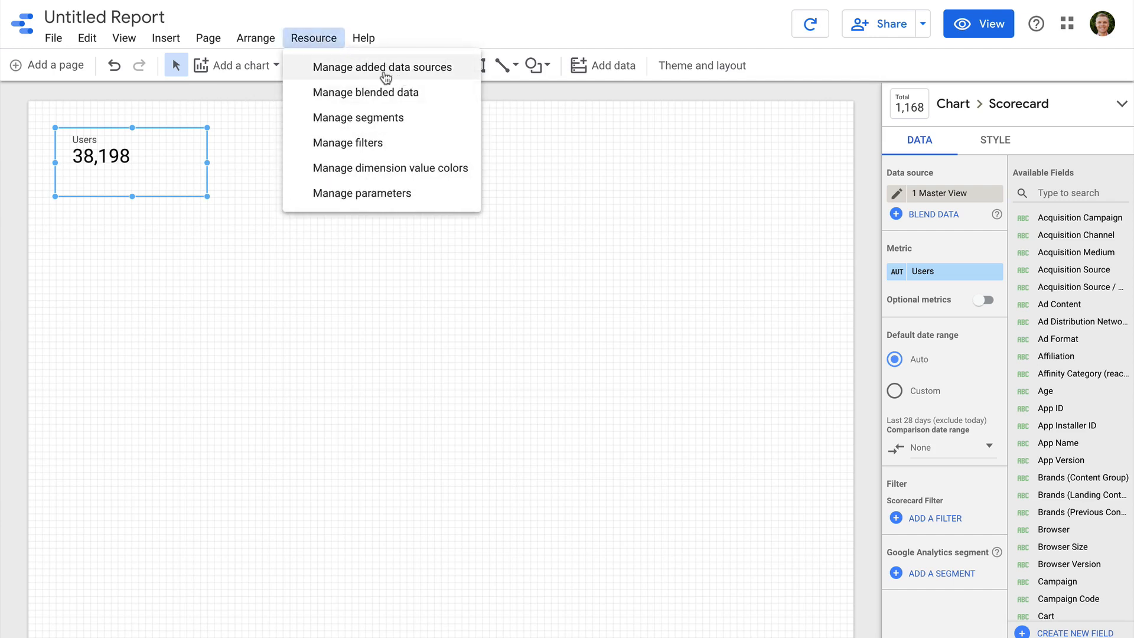
mouse_move(375, 78)
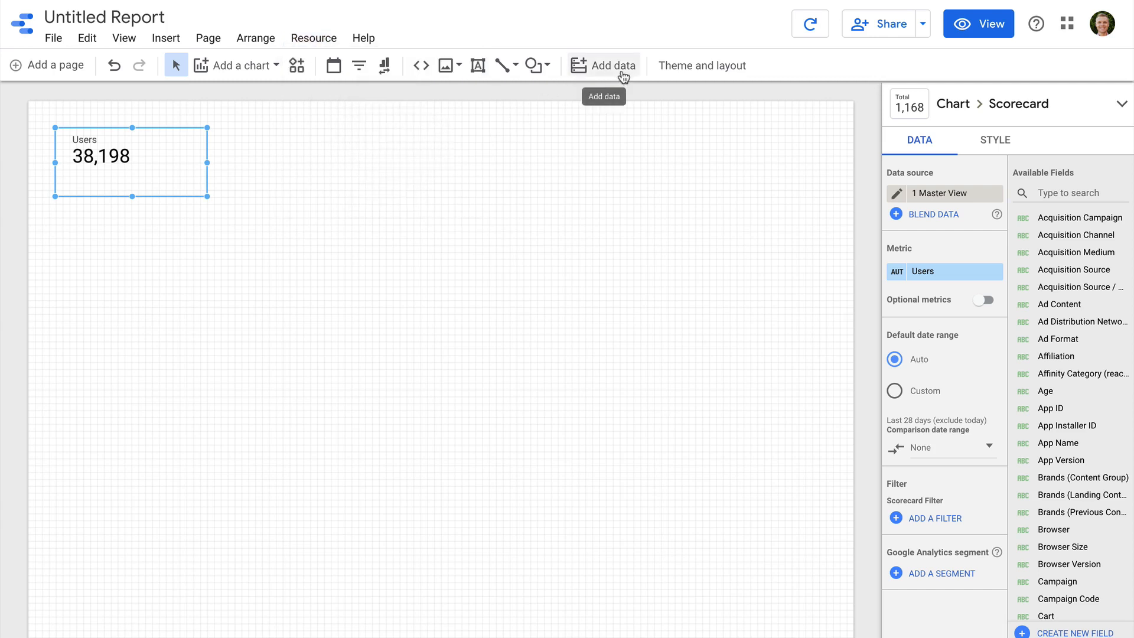
Choose the YouTube Analytics connector and authorize access.
left_click(604, 65)
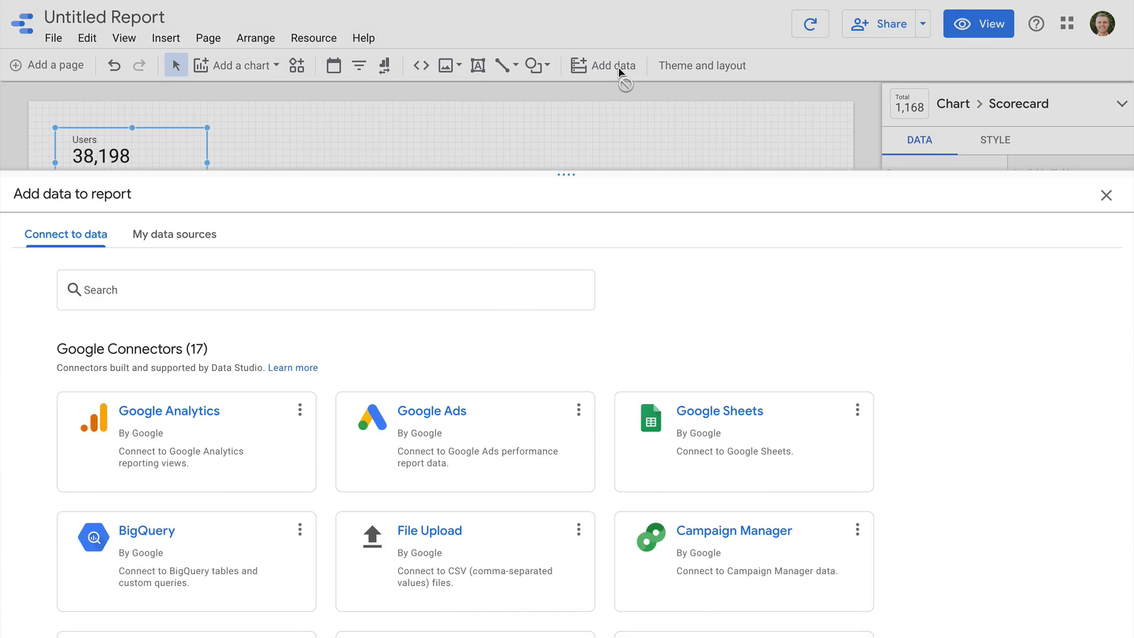
scroll("down", 3)
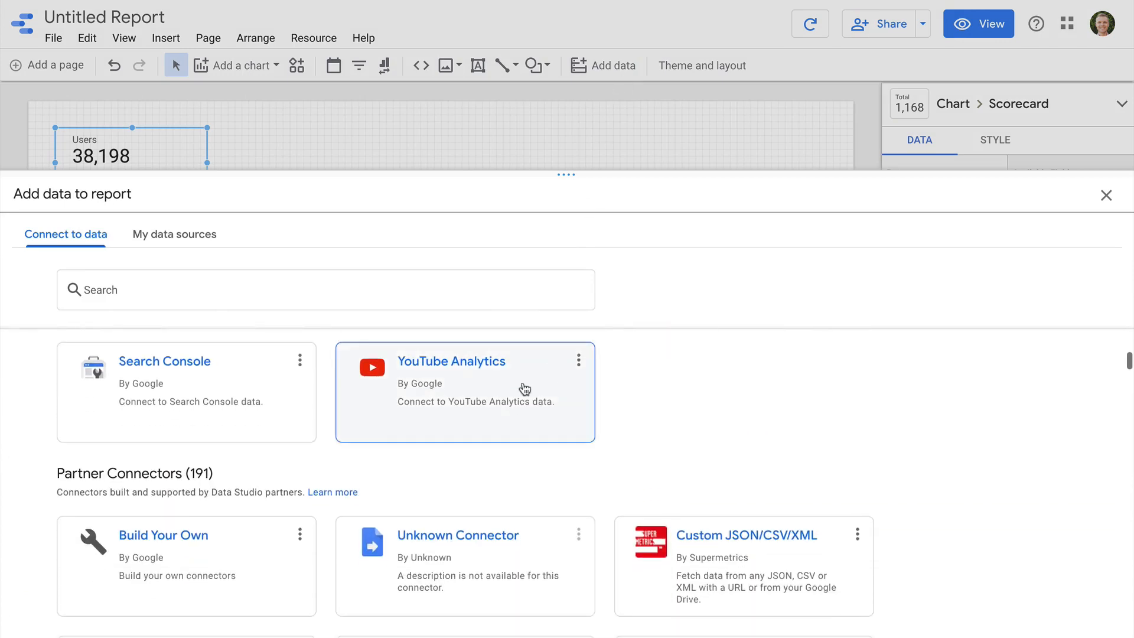
left_click(451, 362)
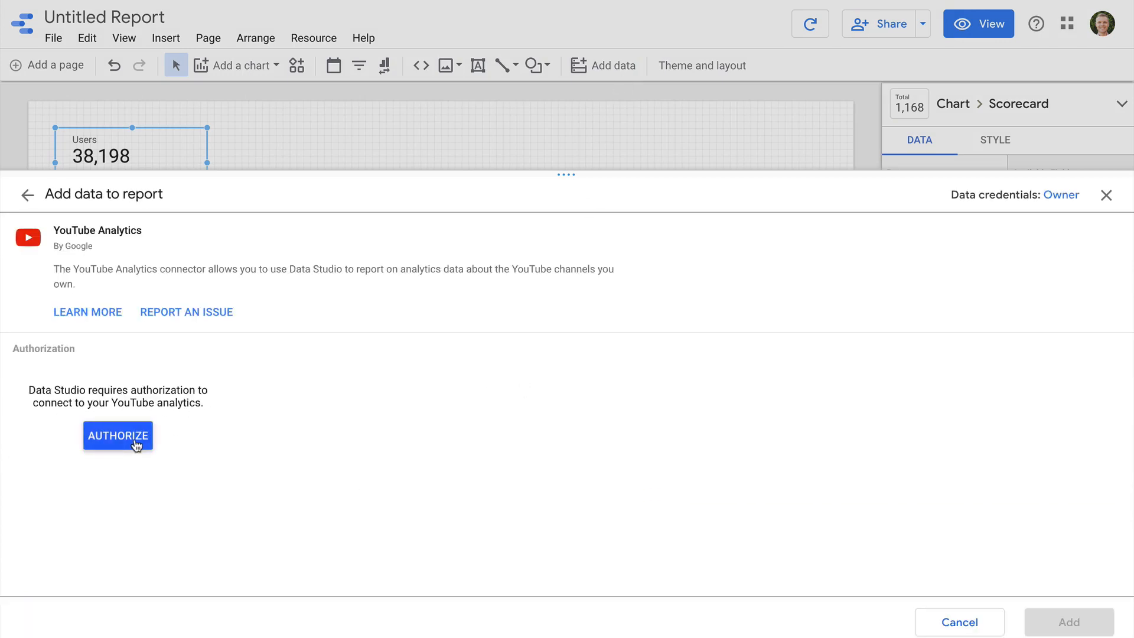
left_click(117, 436)
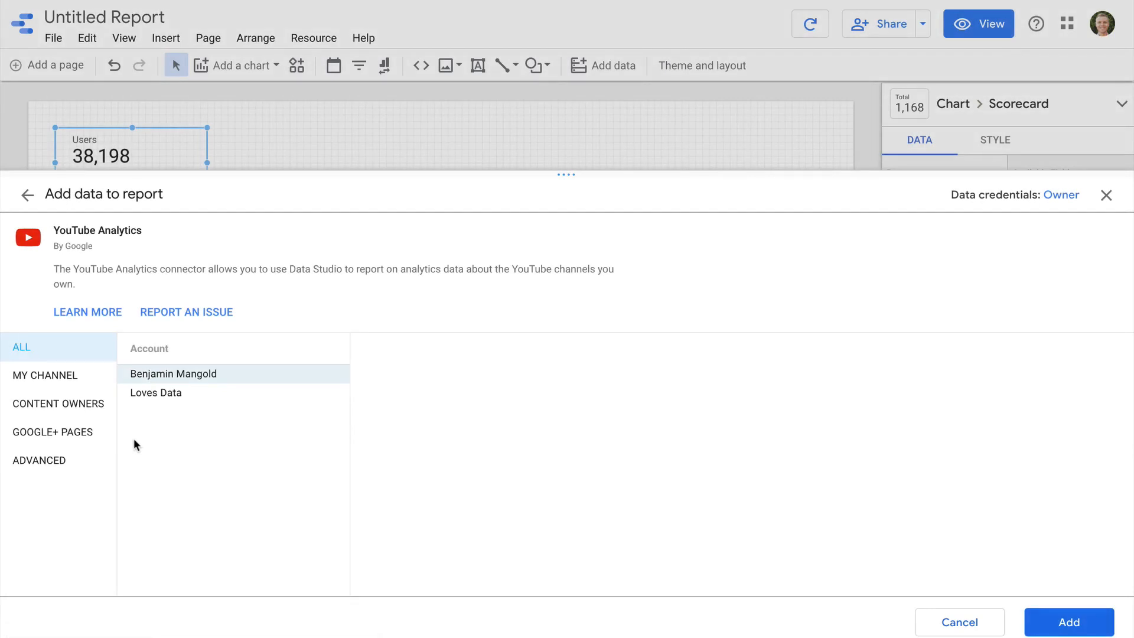
Add the Loves Data channel's YouTube Analytics as a second data source.
left_click(156, 392)
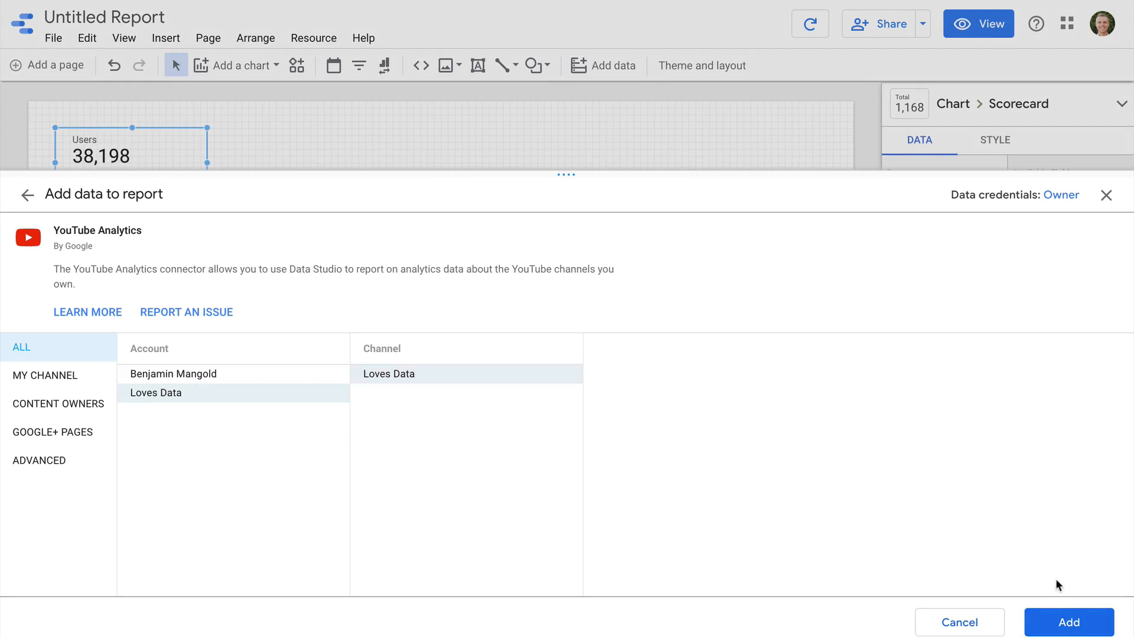
left_click(1068, 623)
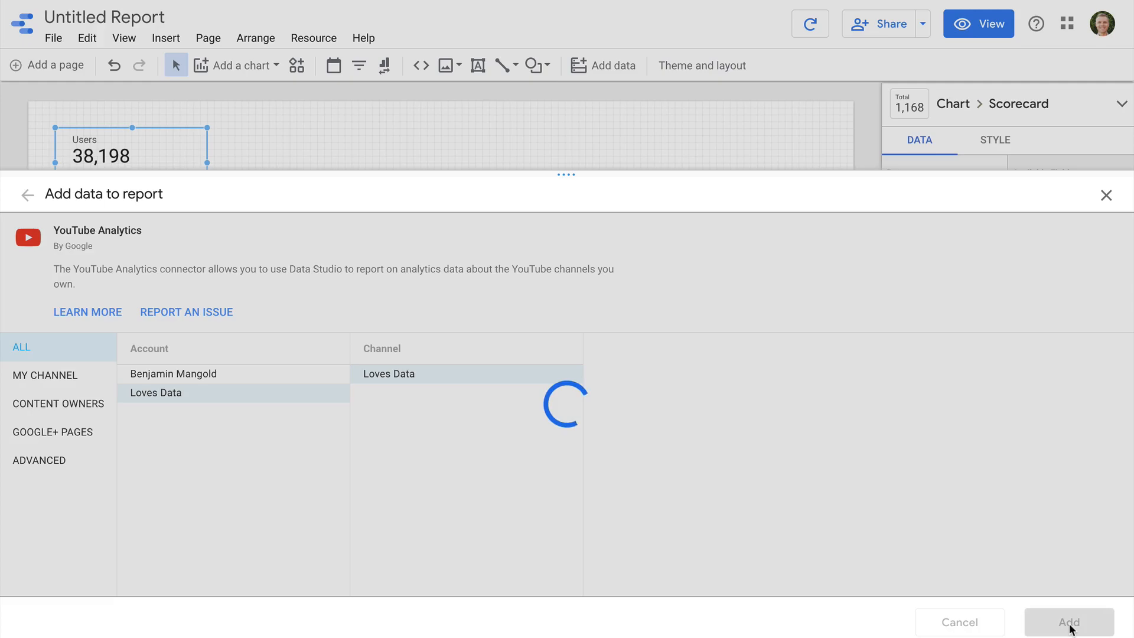
left_click(1068, 623)
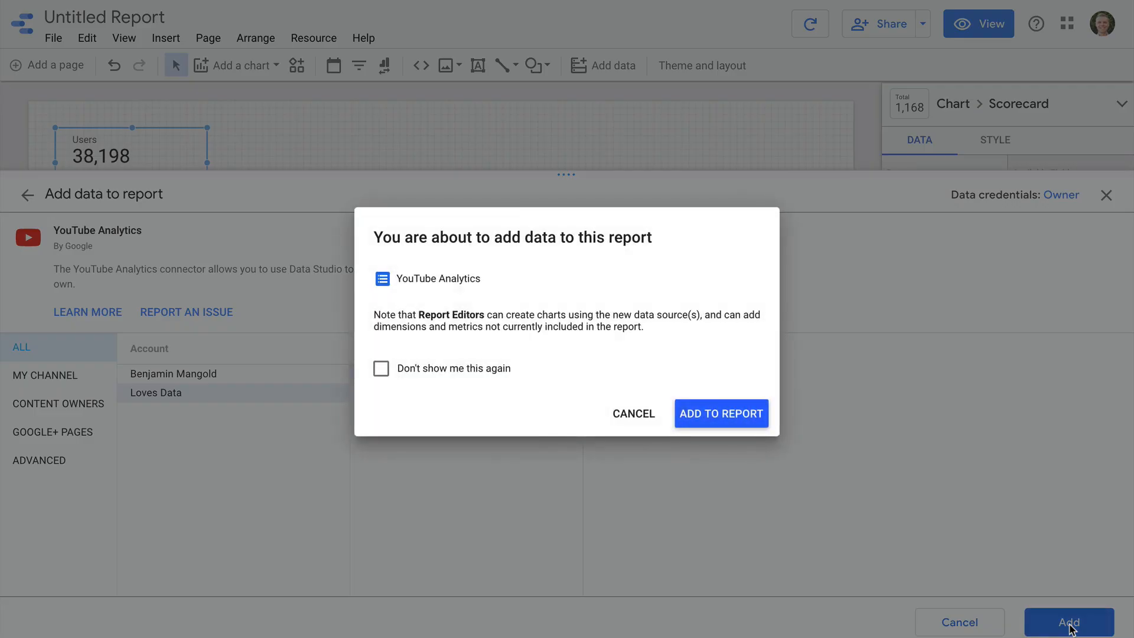
left_click(720, 414)
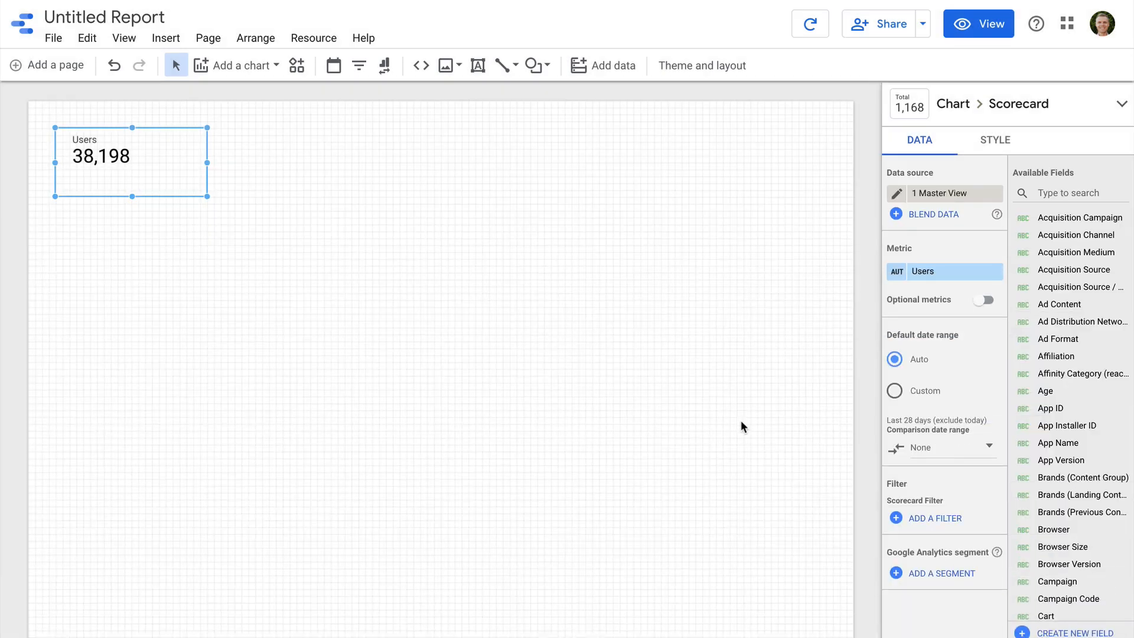
mouse_move(541, 291)
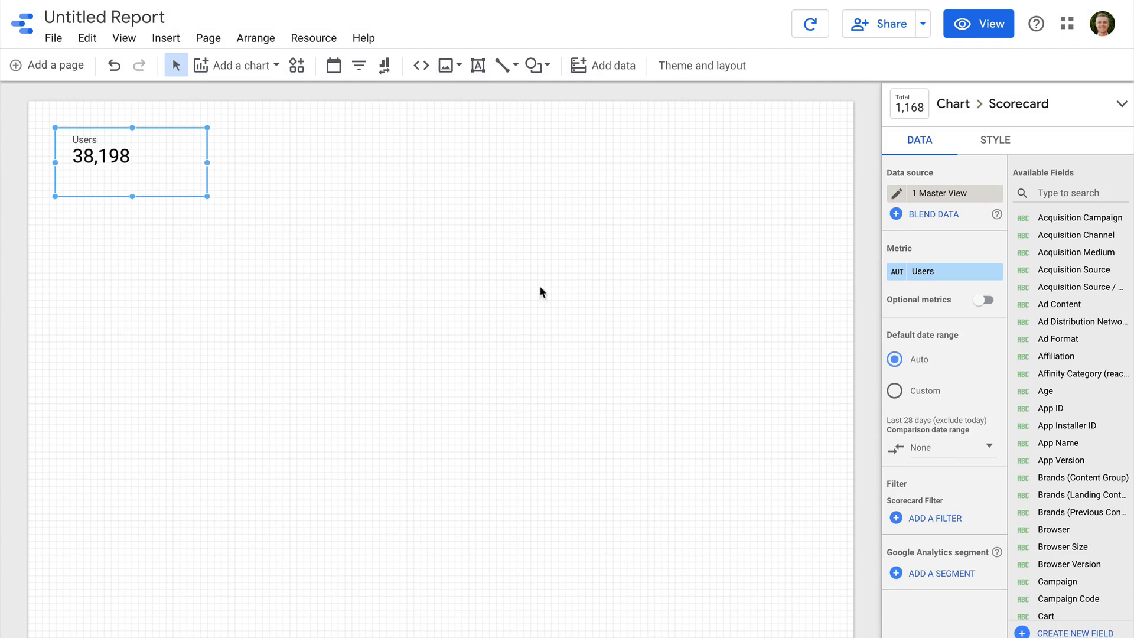
Insert a second scorecard into the report beside the Users scorecard.
left_click(236, 65)
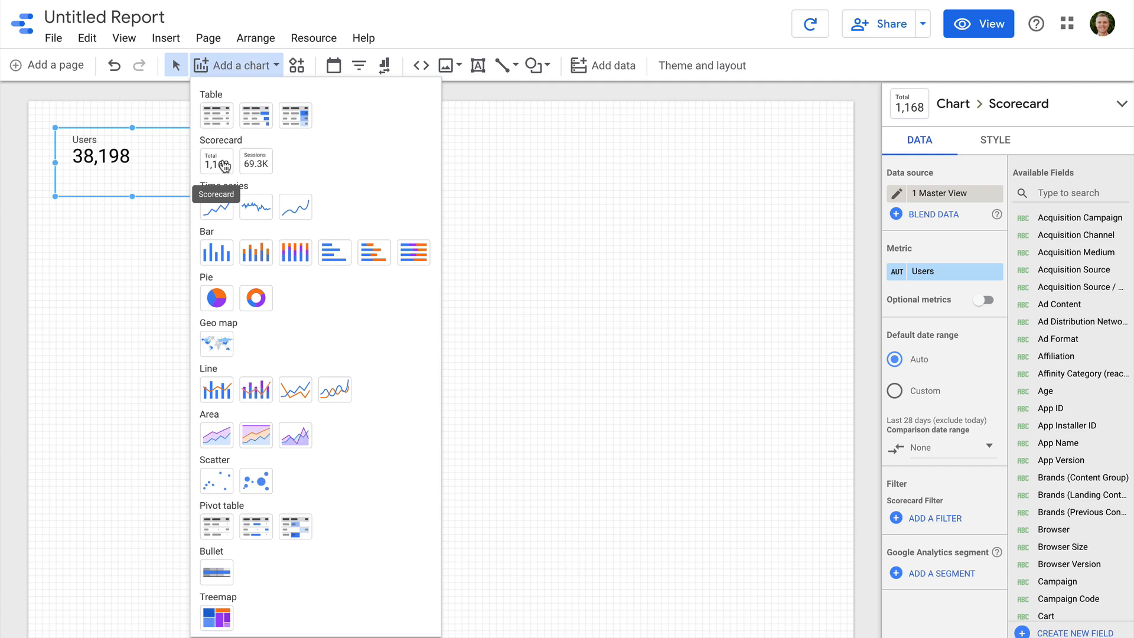
left_click(215, 161)
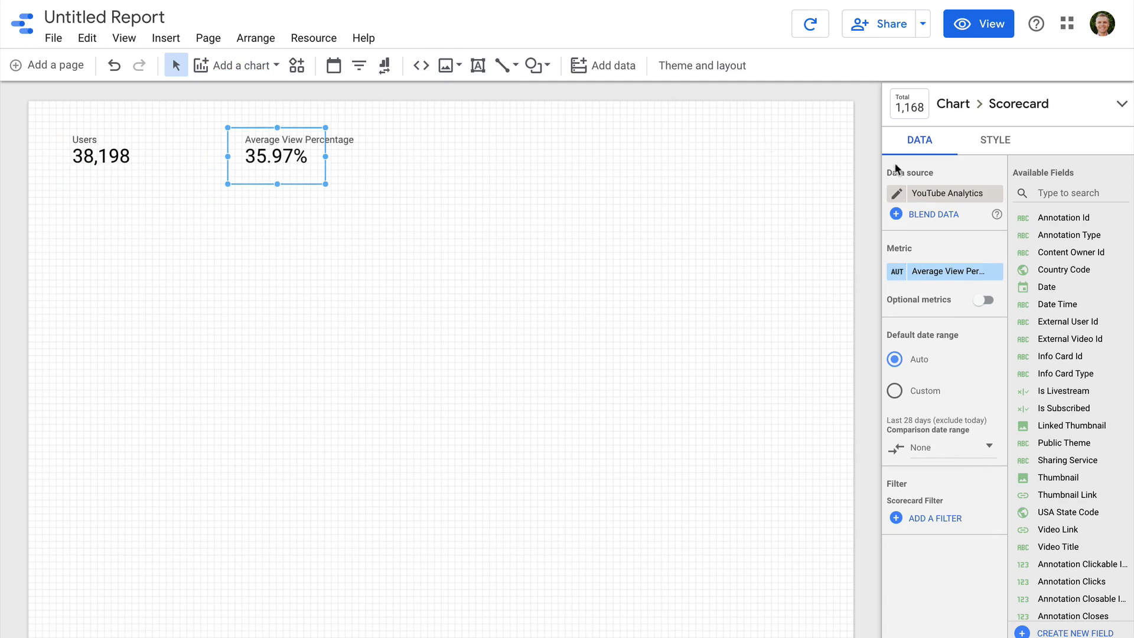
mouse_move(948, 193)
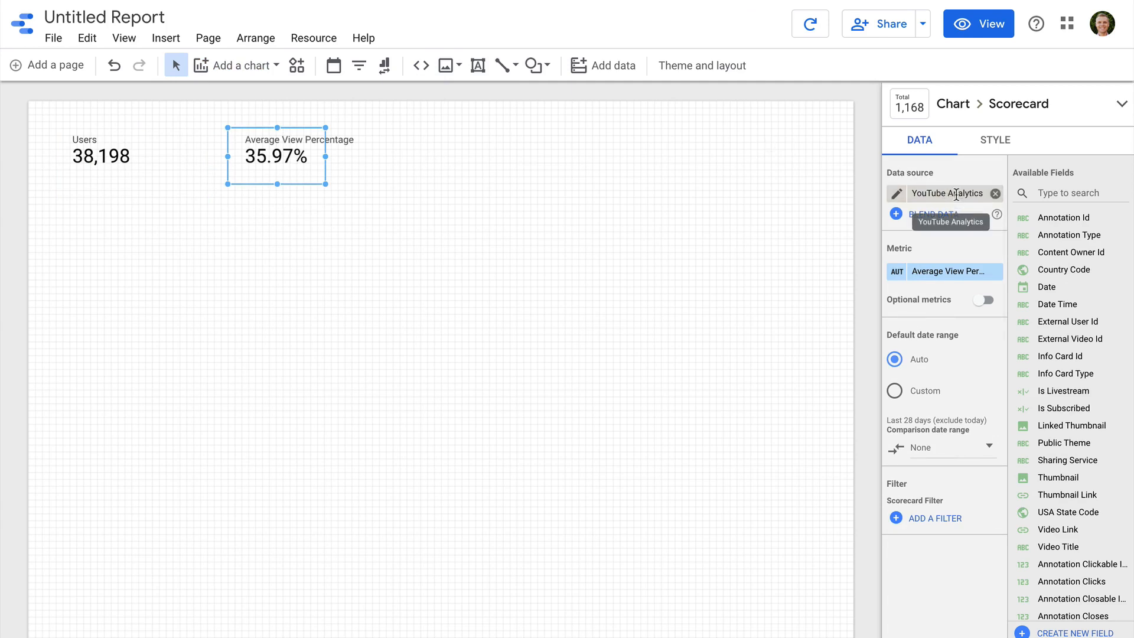
left_click(946, 193)
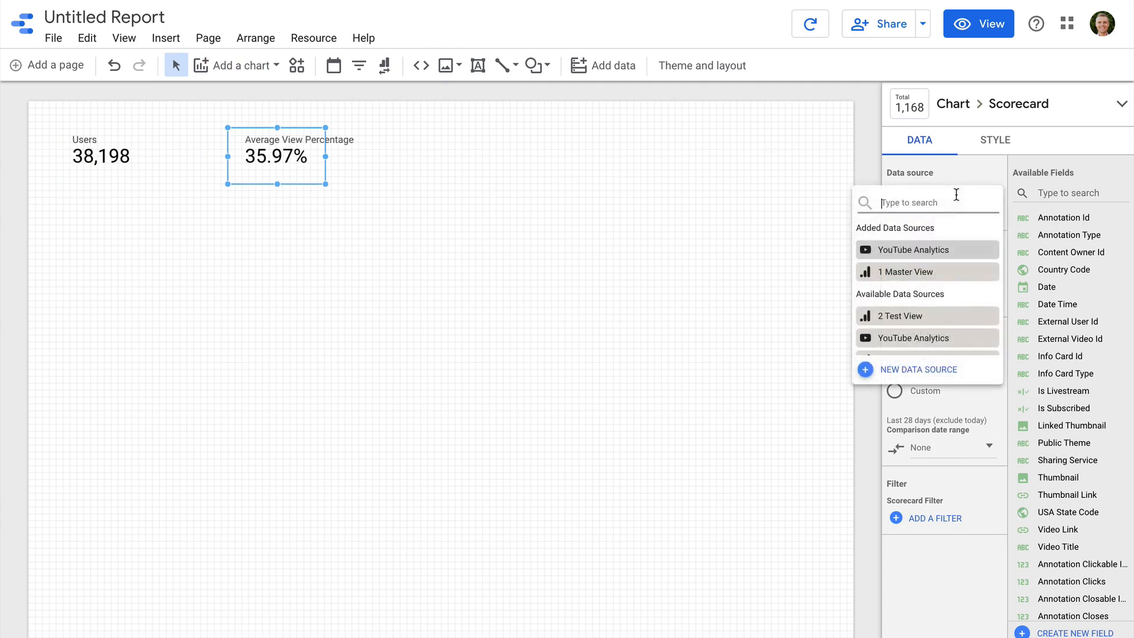
mouse_move(958, 272)
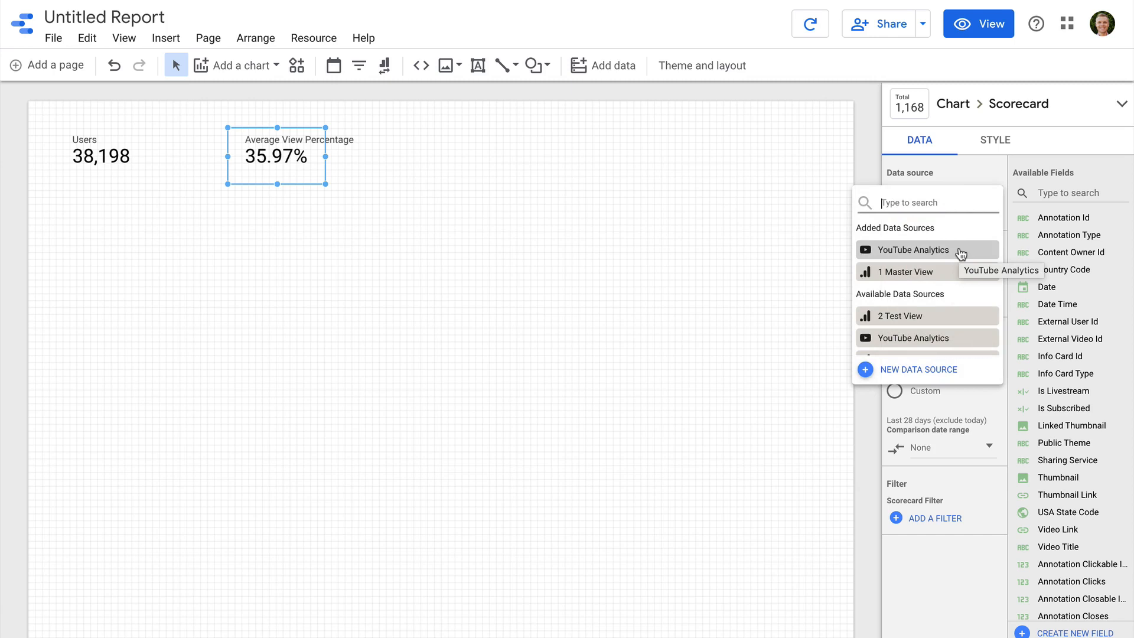
Keep YouTube Analytics as its source and search the metrics for Views (43,031).
left_click(915, 249)
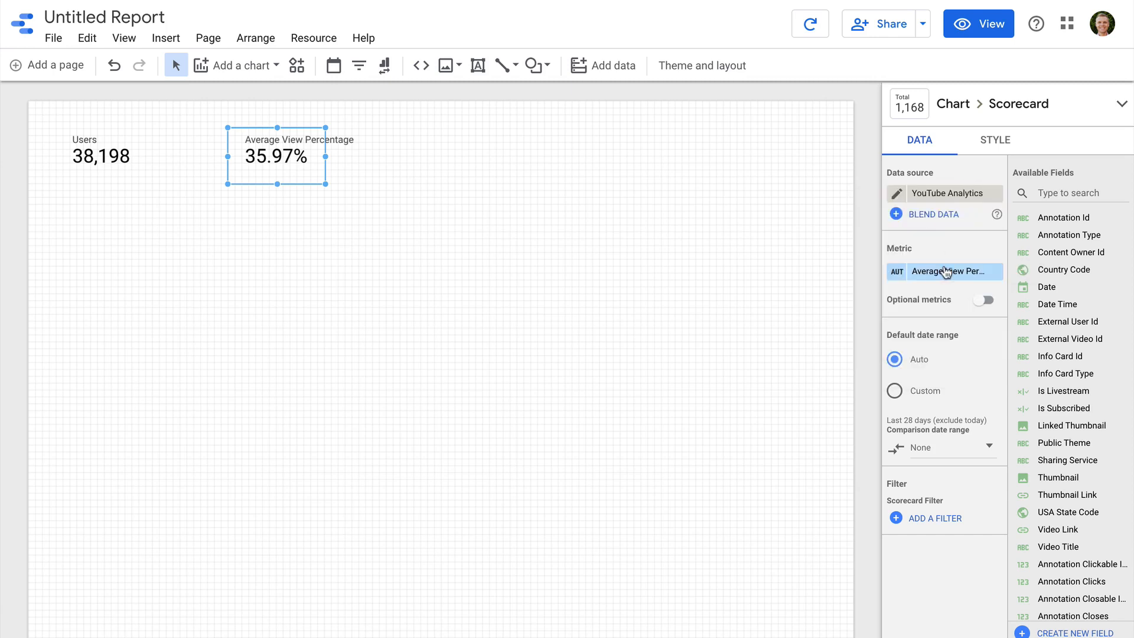
left_click(945, 272)
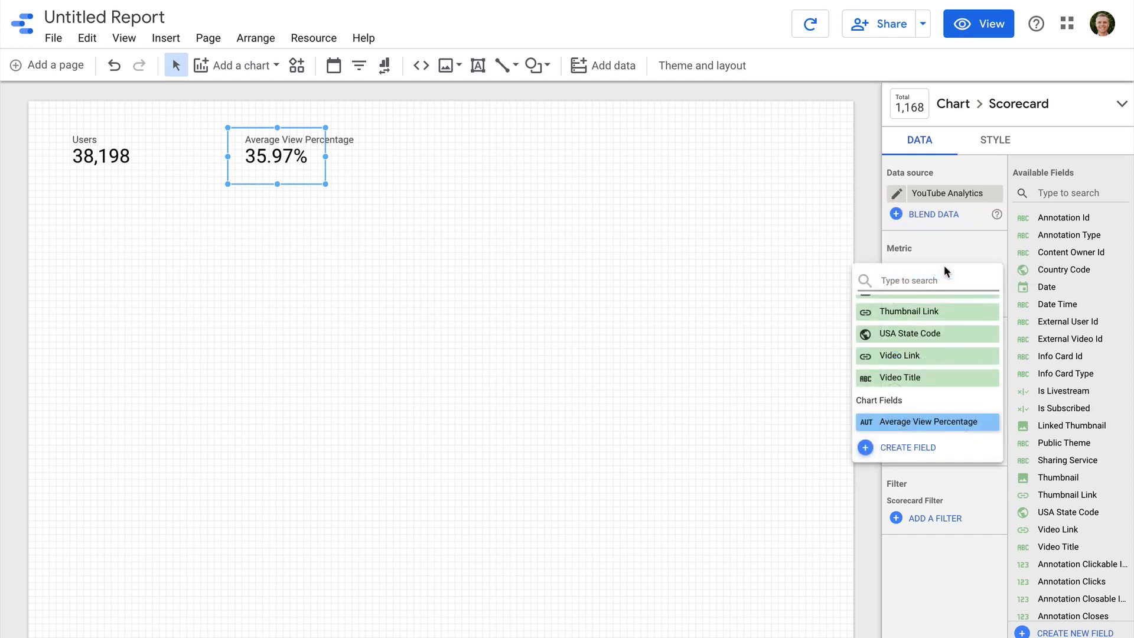
type("view")
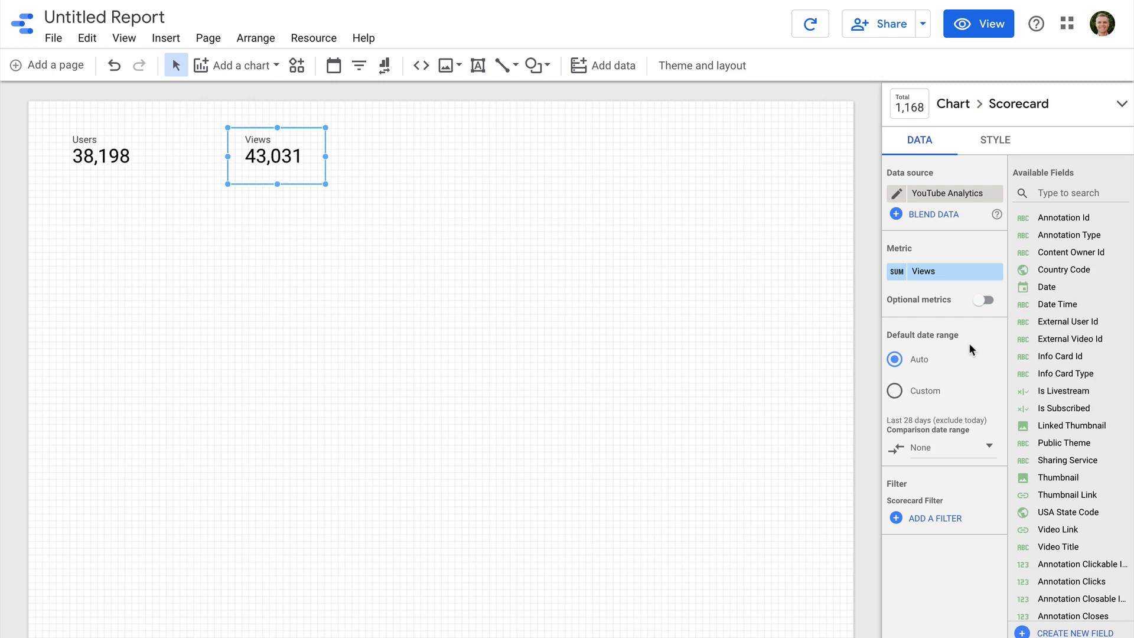
mouse_move(807, 231)
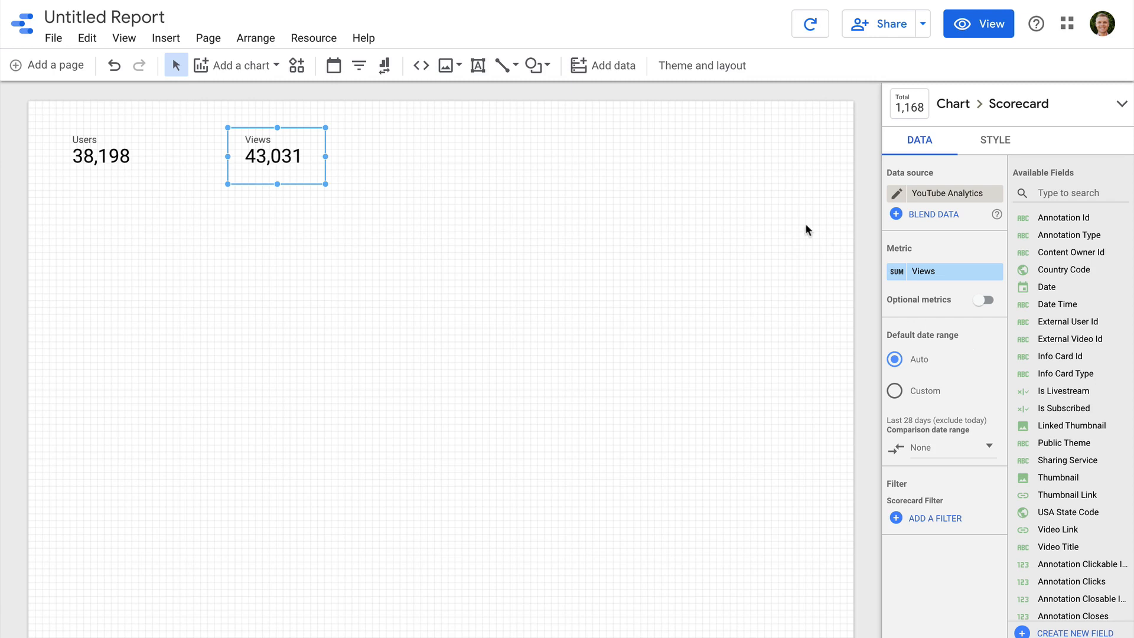
mouse_move(693, 144)
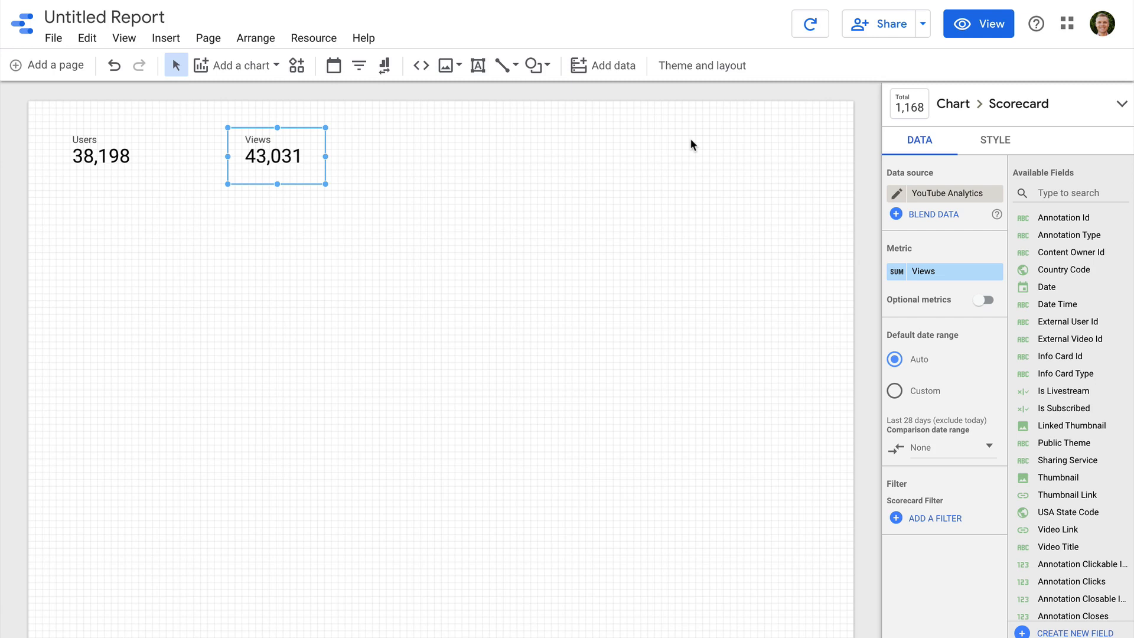
Add the Google Merchandise Store's 2 Test View as another data source.
left_click(611, 65)
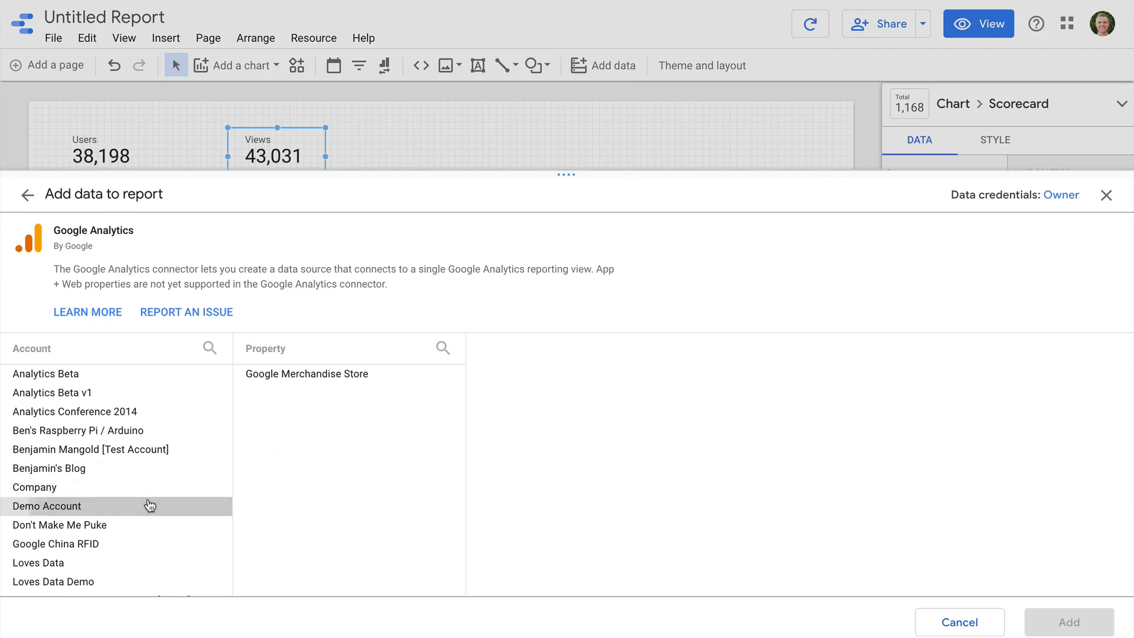
left_click(306, 373)
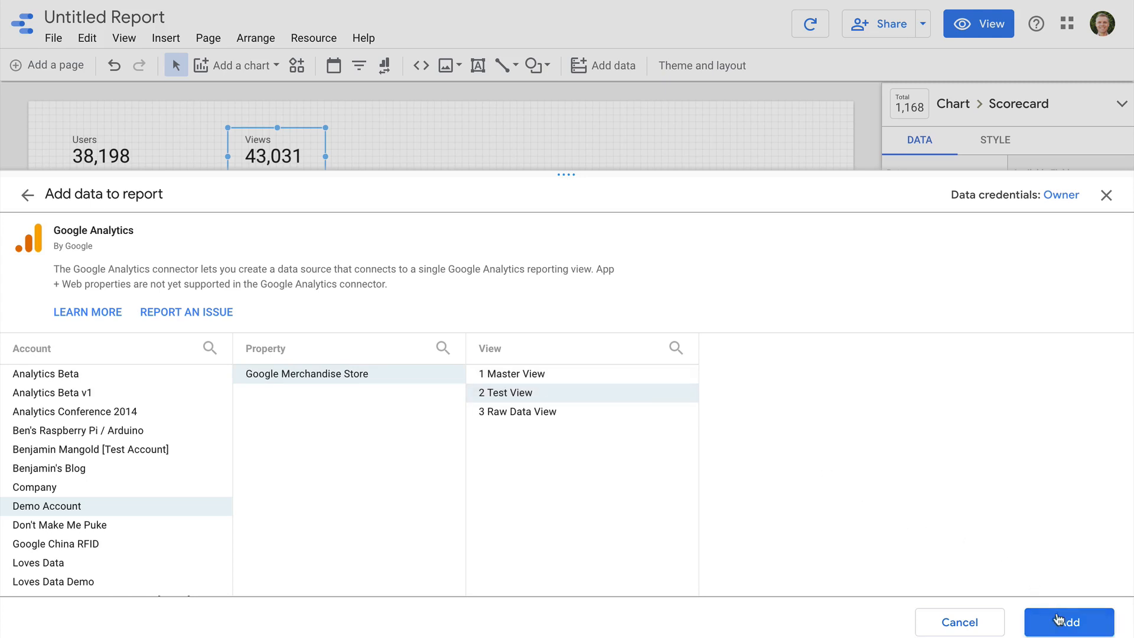
left_click(1069, 623)
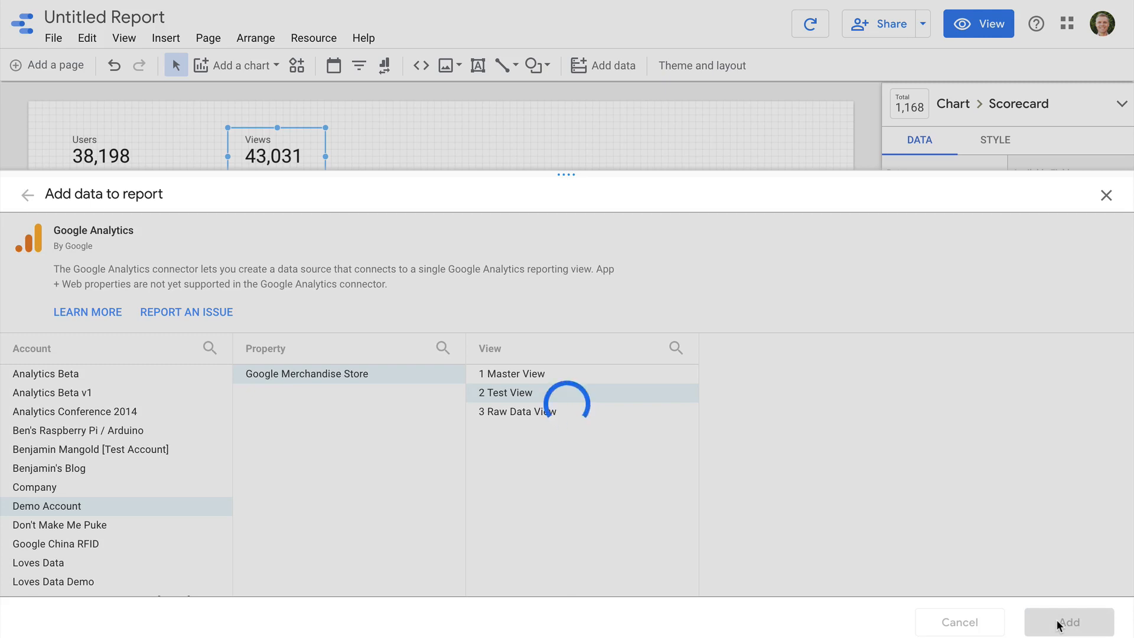
left_click(1070, 623)
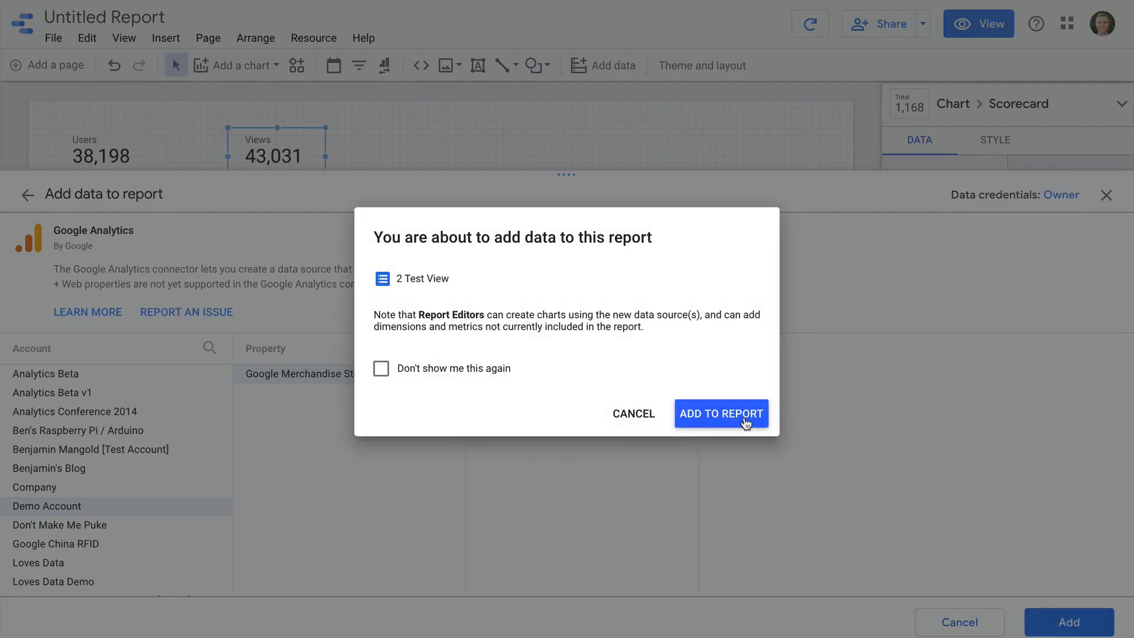
left_click(721, 414)
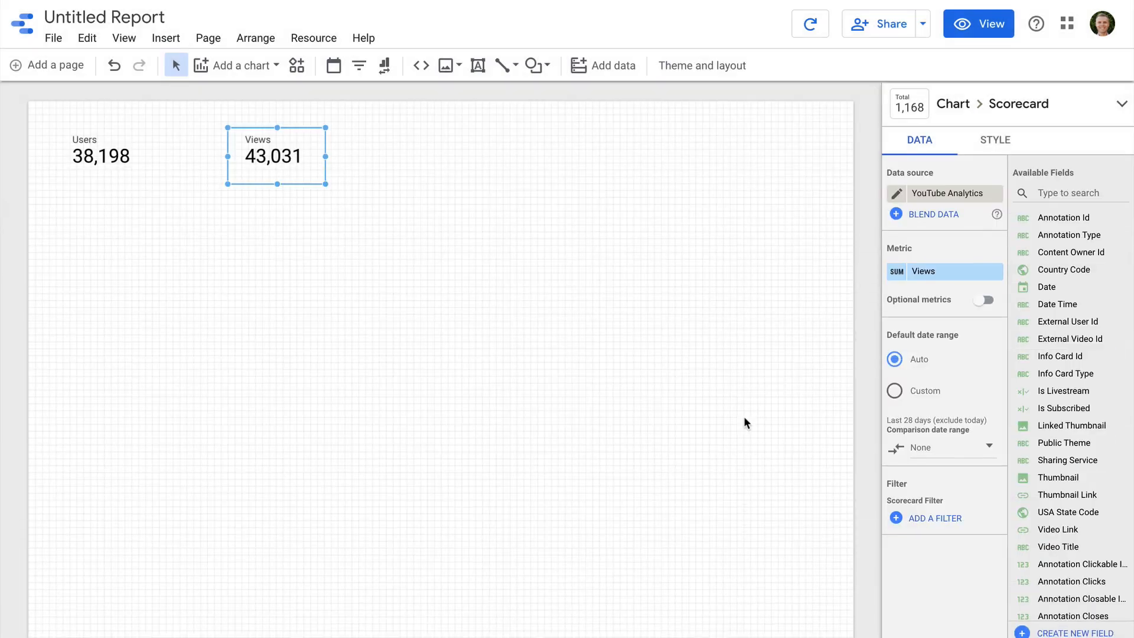
mouse_move(255, 76)
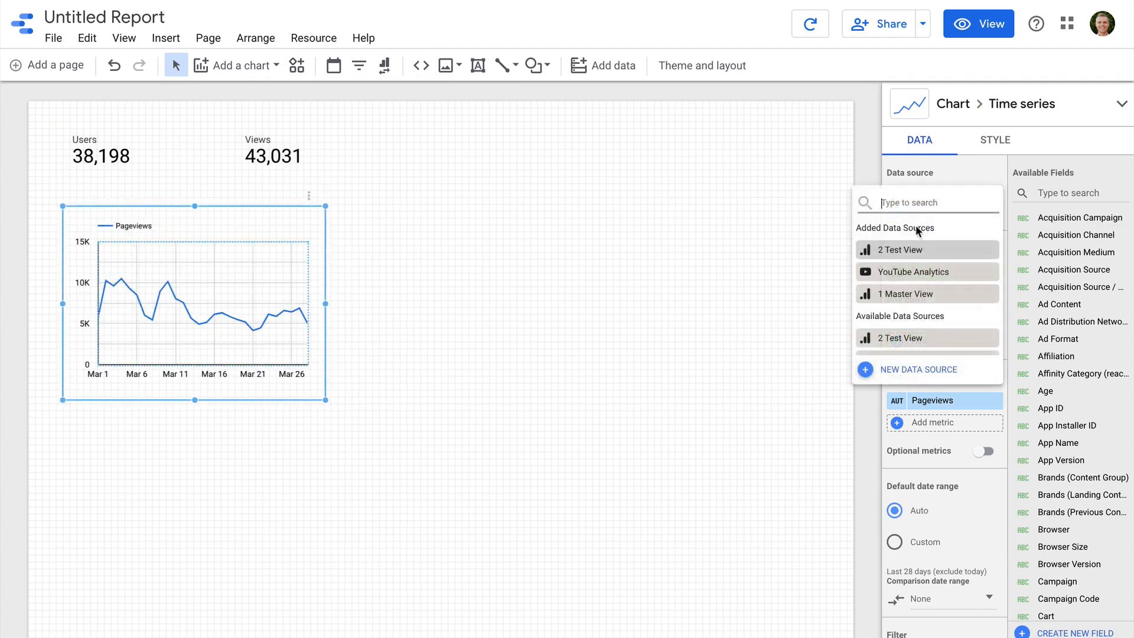
Set the time series chart to 1 Master View and plot Users instead of Pageviews.
left_click(906, 294)
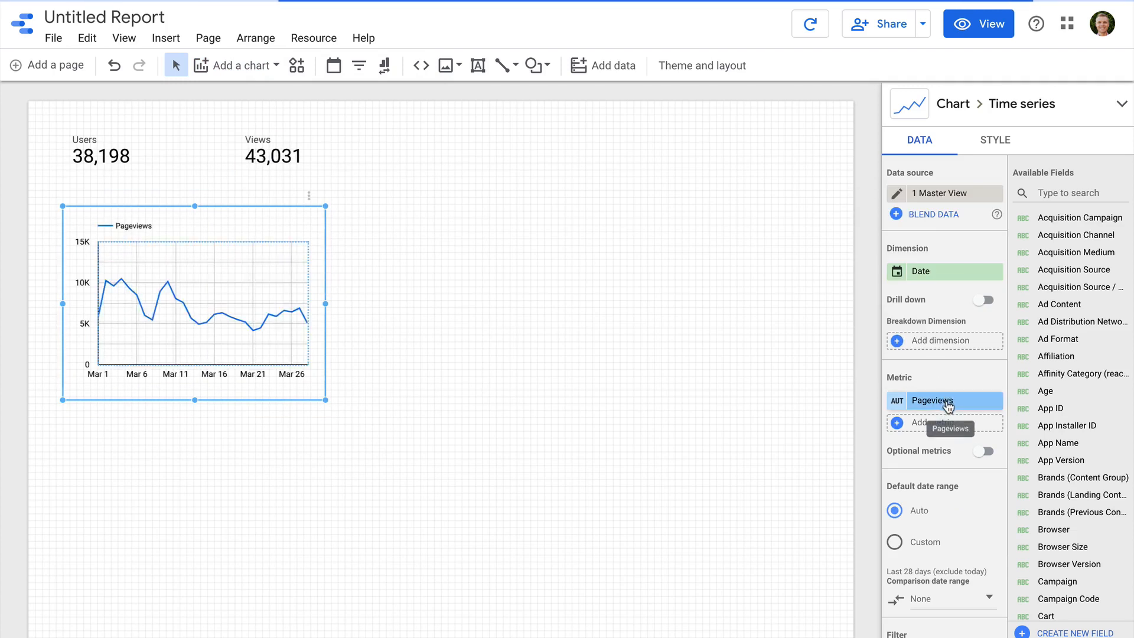
left_click(932, 400)
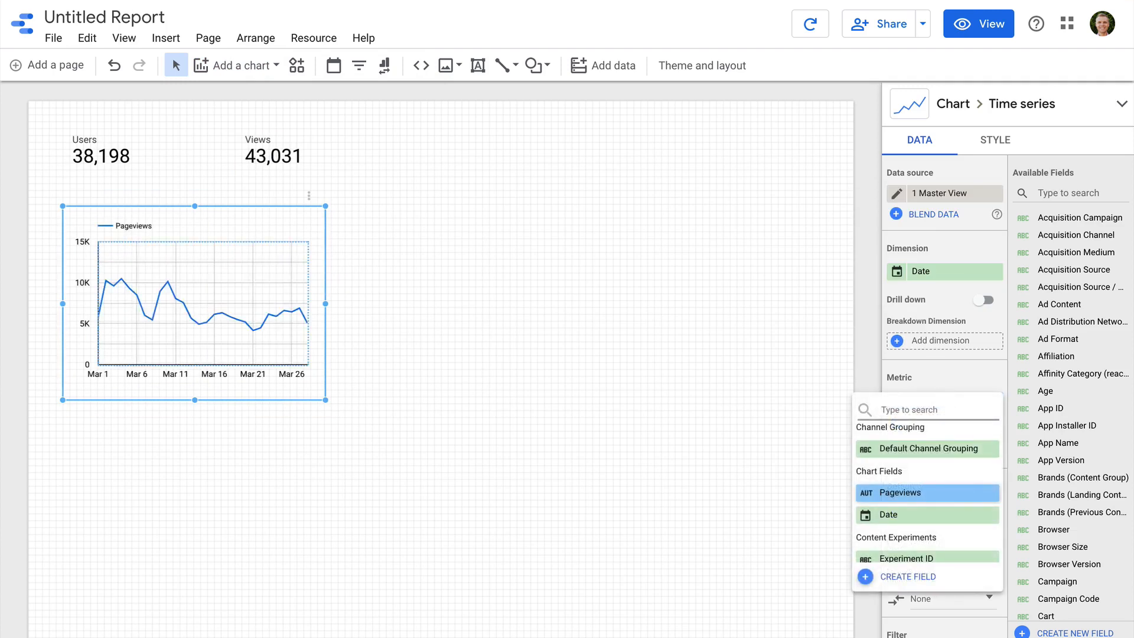
type("users")
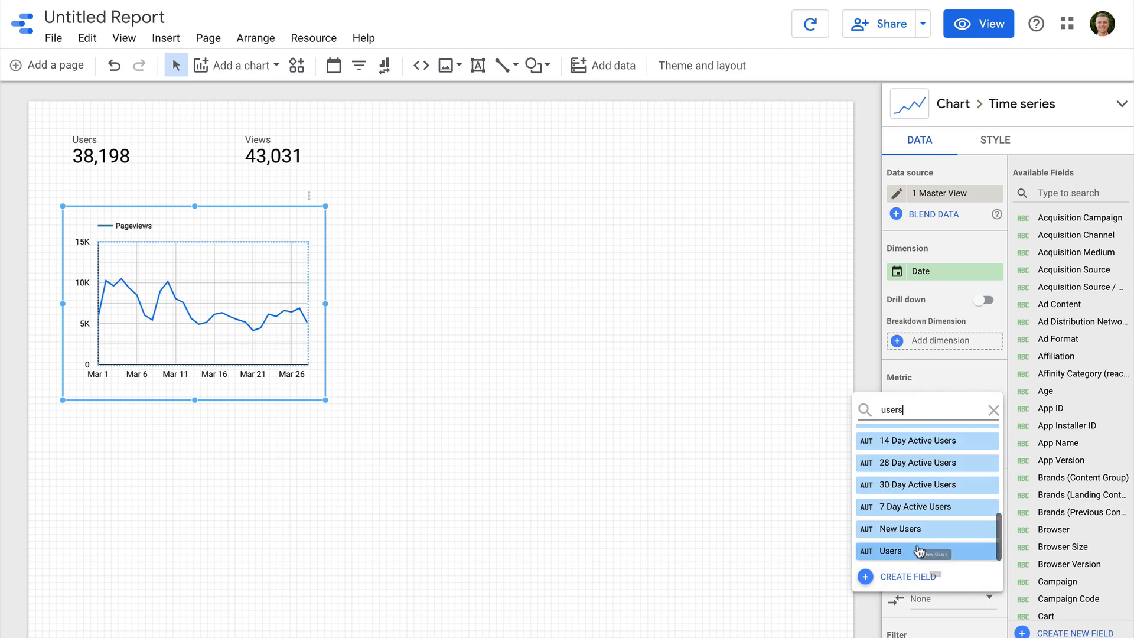
left_click(890, 551)
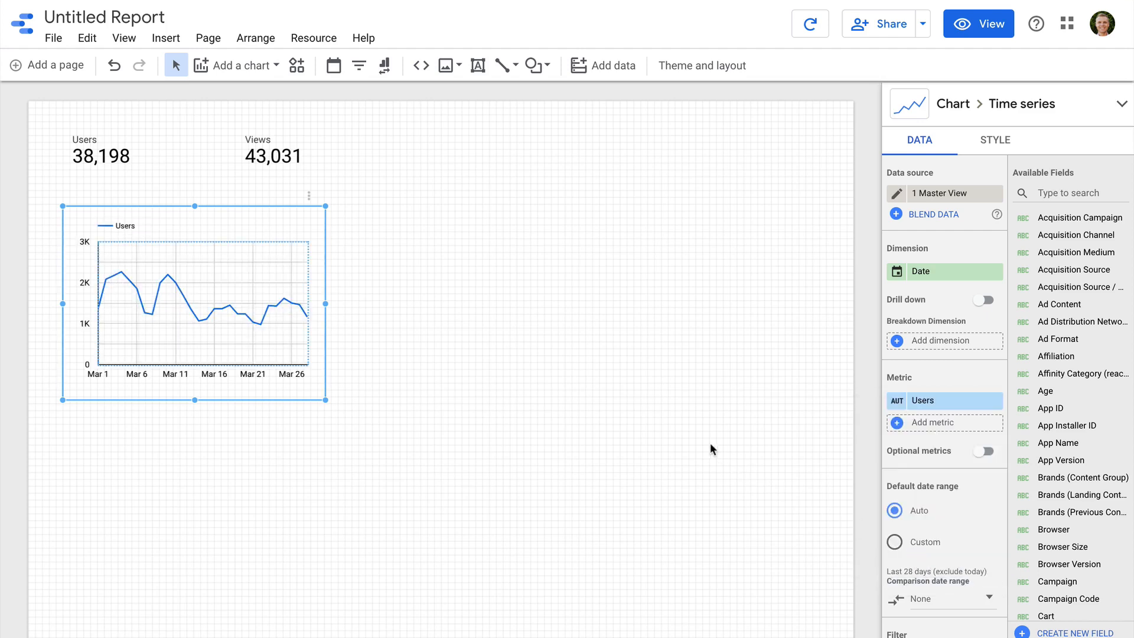
left_click(700, 65)
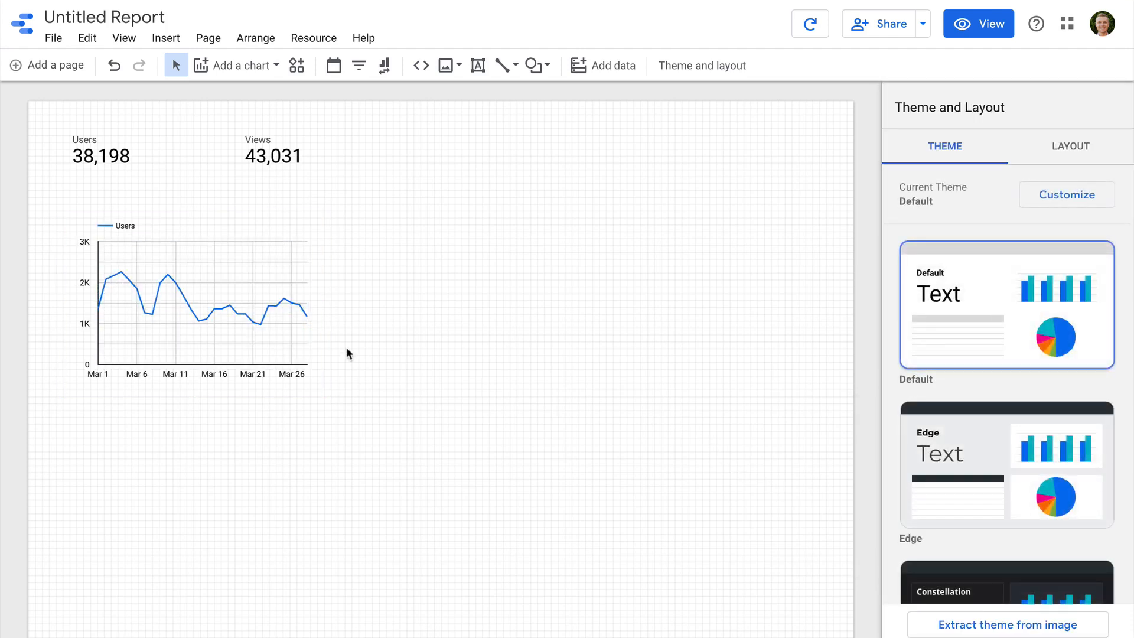
Copy the time series chart and place the copy to the right of the first.
left_click(202, 304)
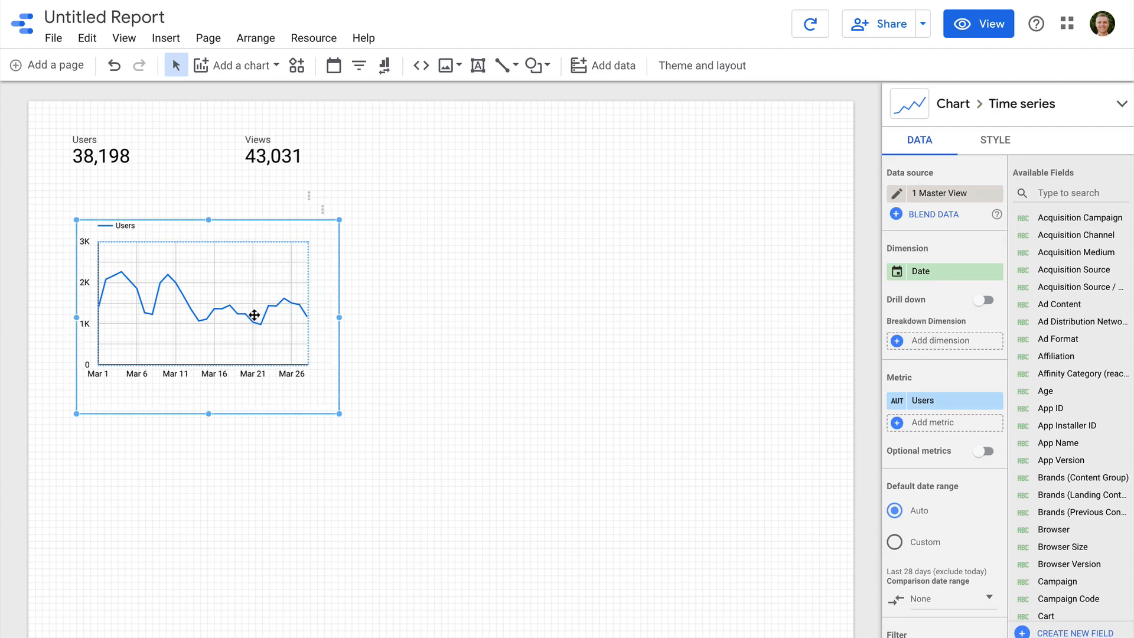
left_click_drag(255, 314, 491, 304)
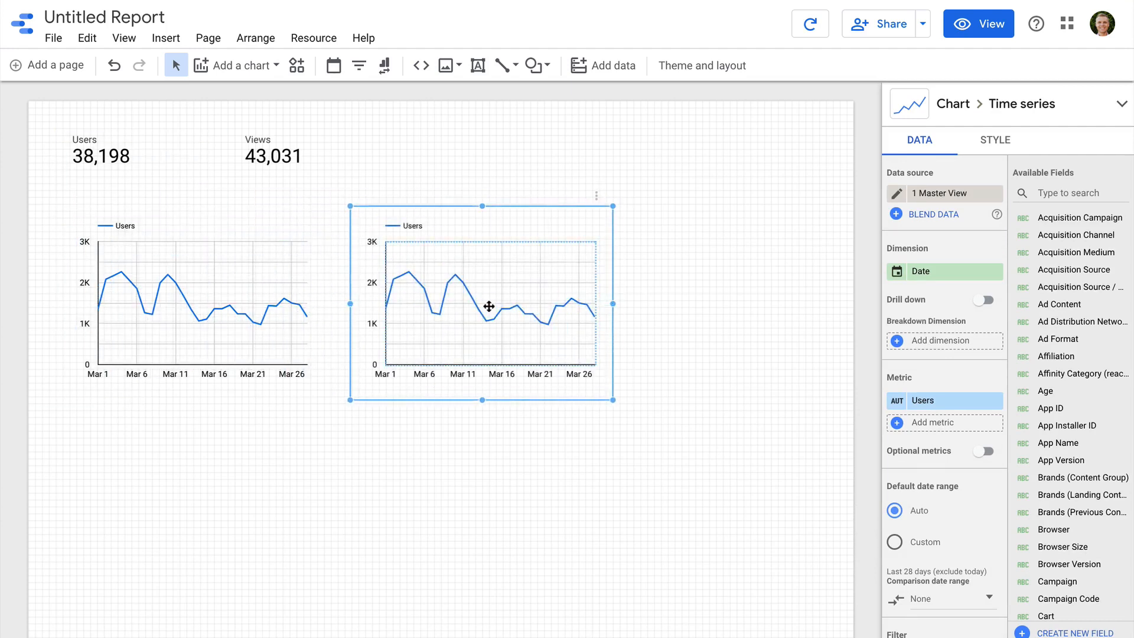
left_click(944, 193)
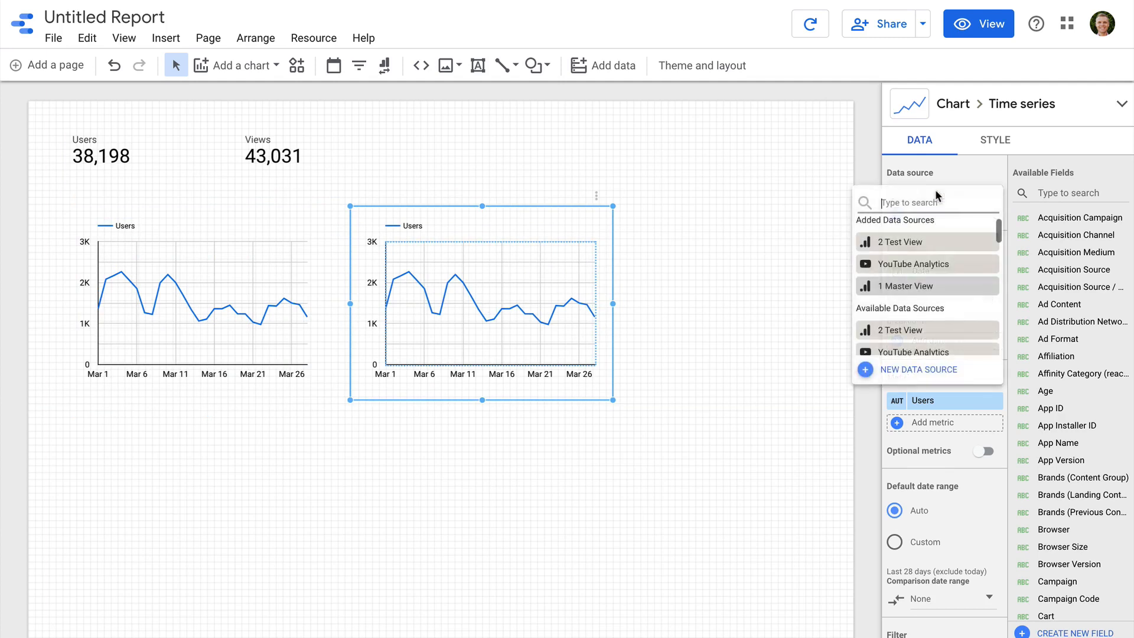
Switch the copied chart's source to 2 Test View showing Users.
left_click(899, 241)
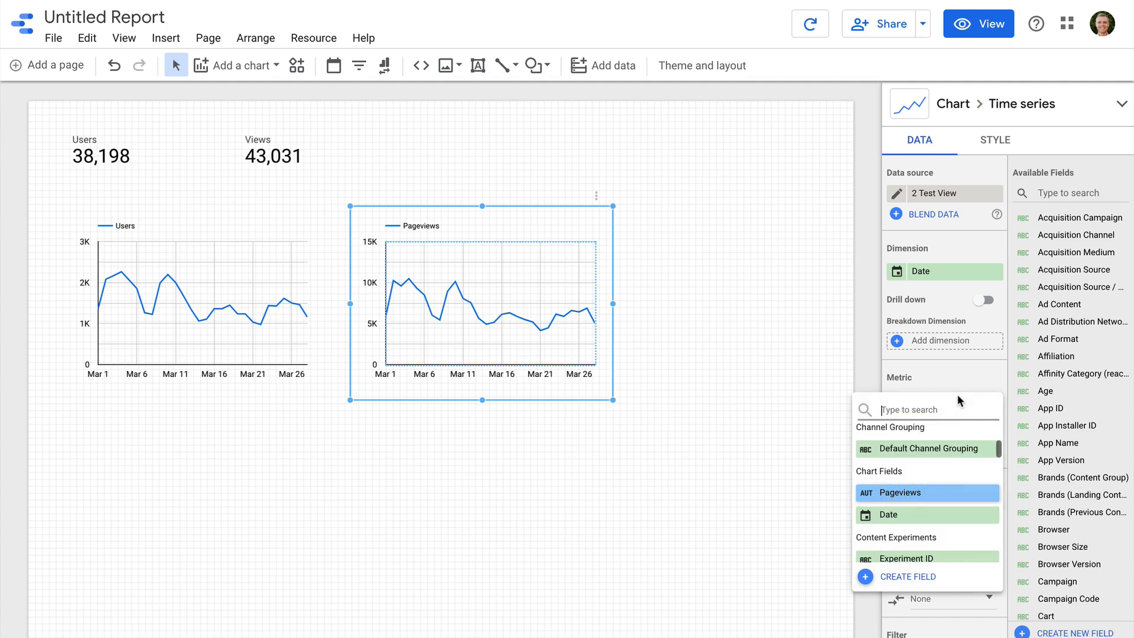
type("users")
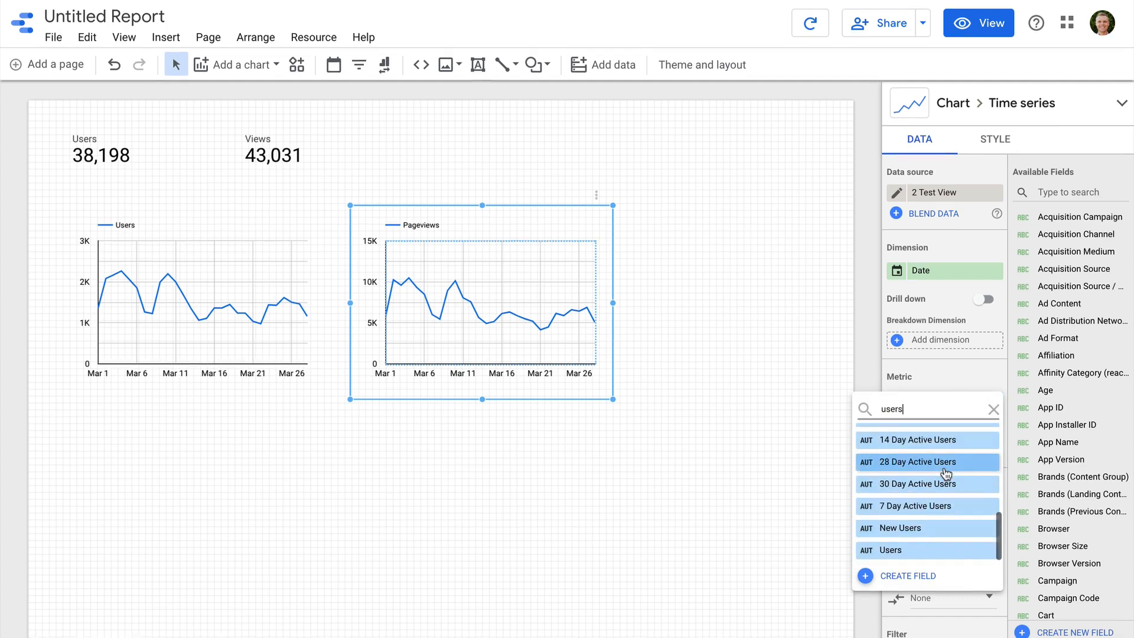
left_click(888, 550)
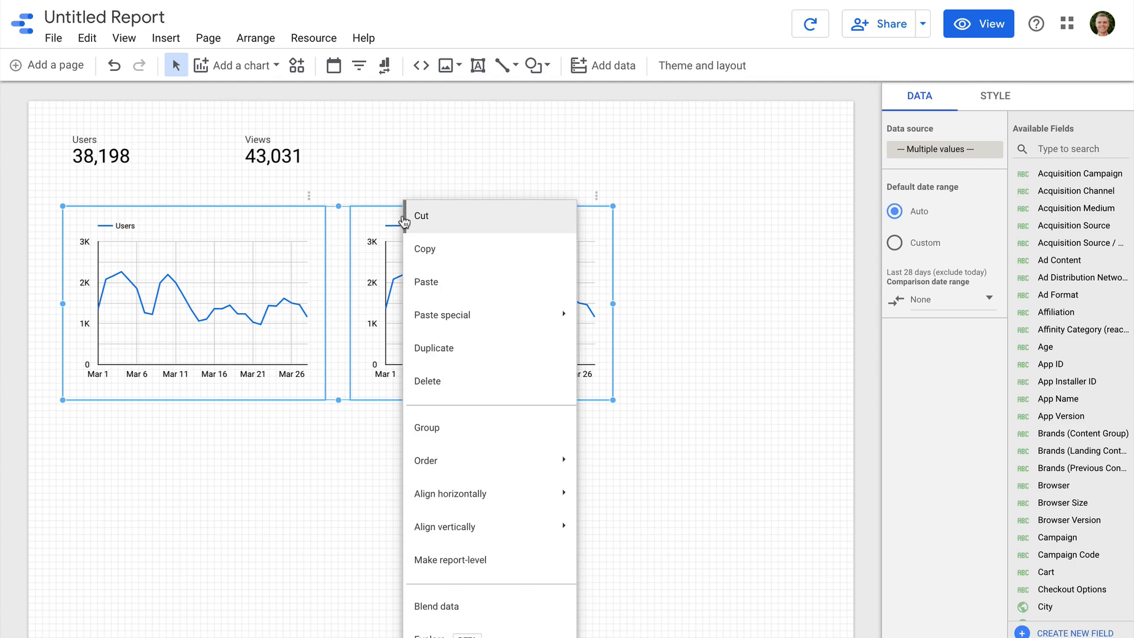
mouse_move(498, 606)
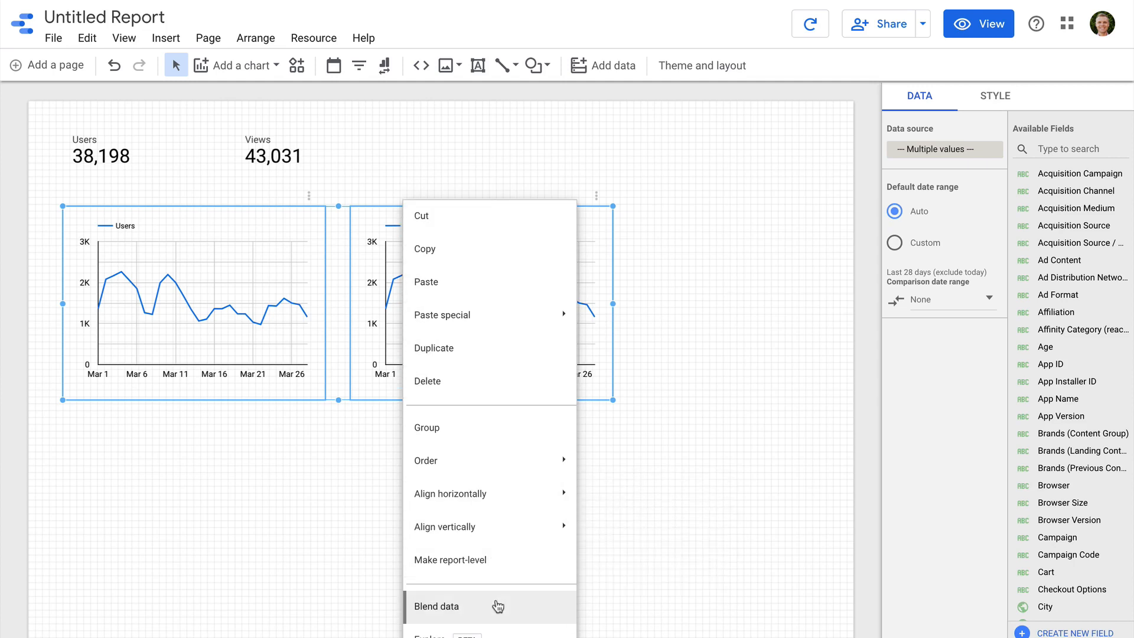
Blend the two Users charts into a third time series chart below the first.
left_click(436, 606)
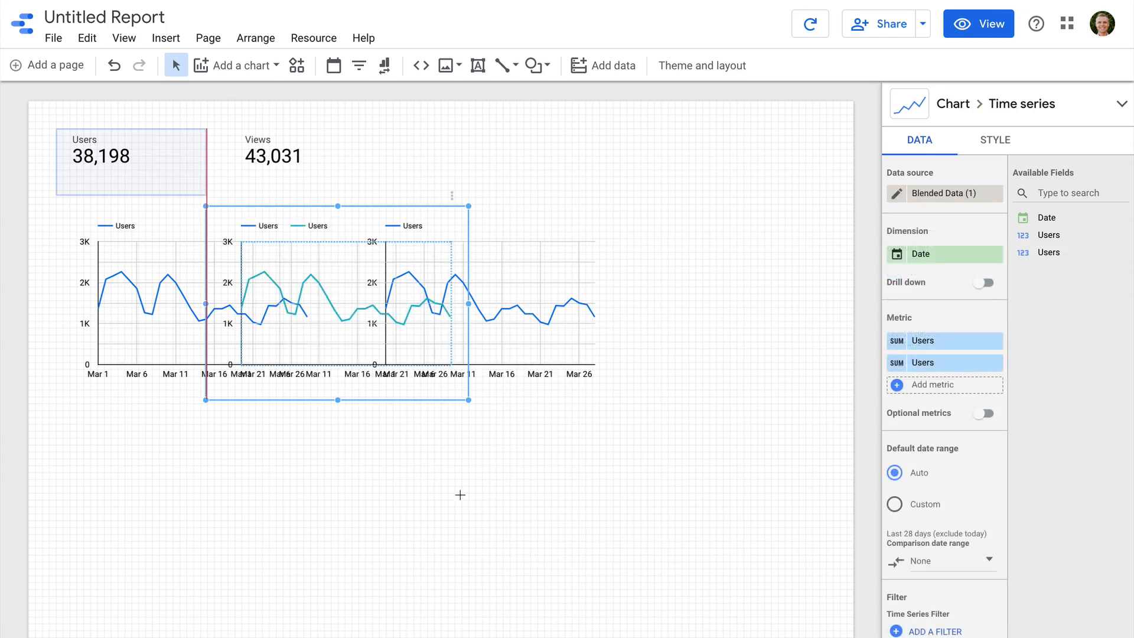
left_click(700, 65)
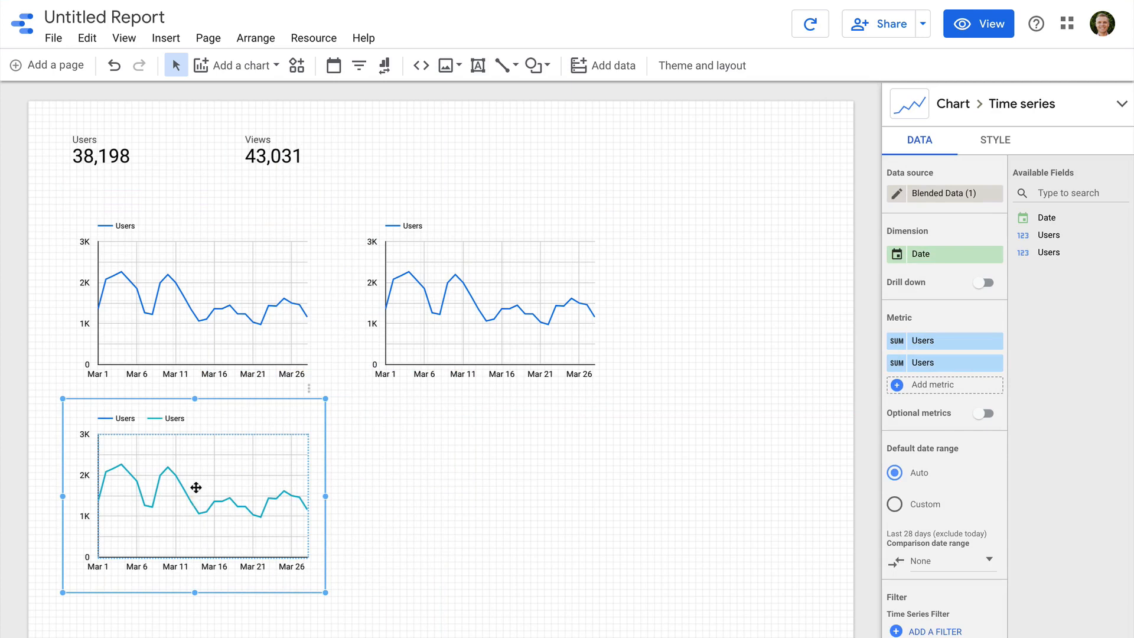
mouse_move(255, 489)
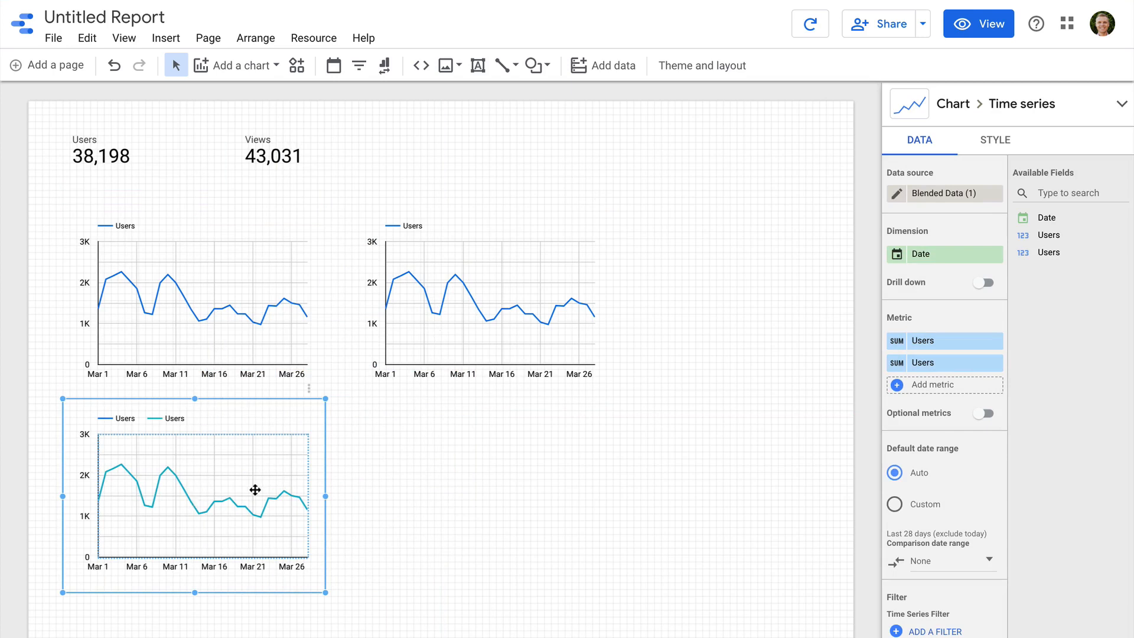
mouse_move(325, 465)
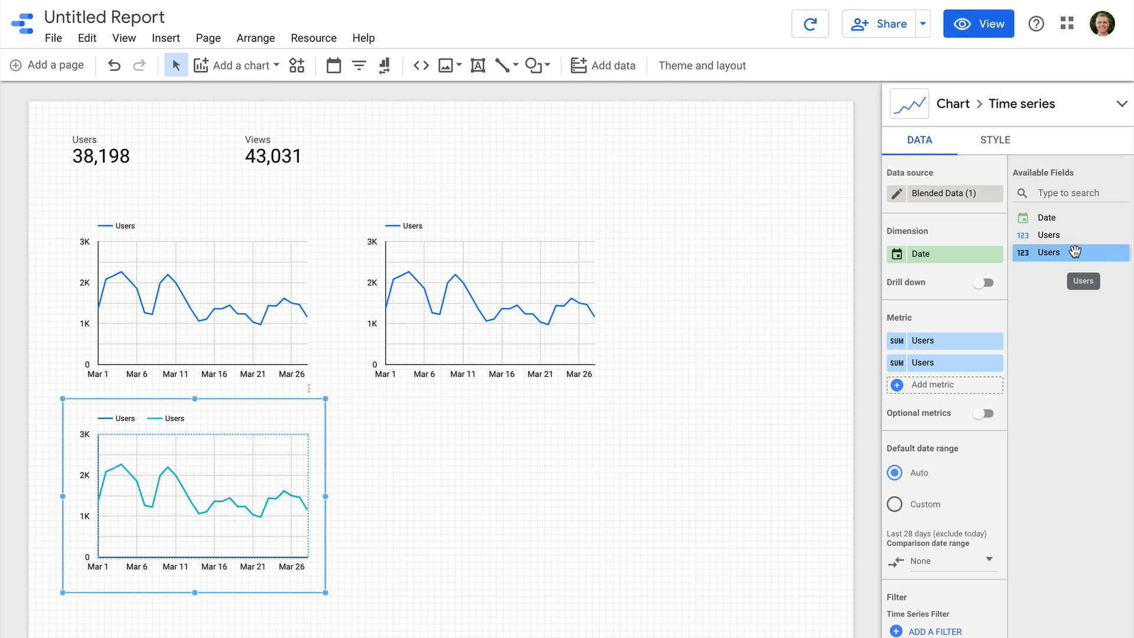
mouse_move(964, 221)
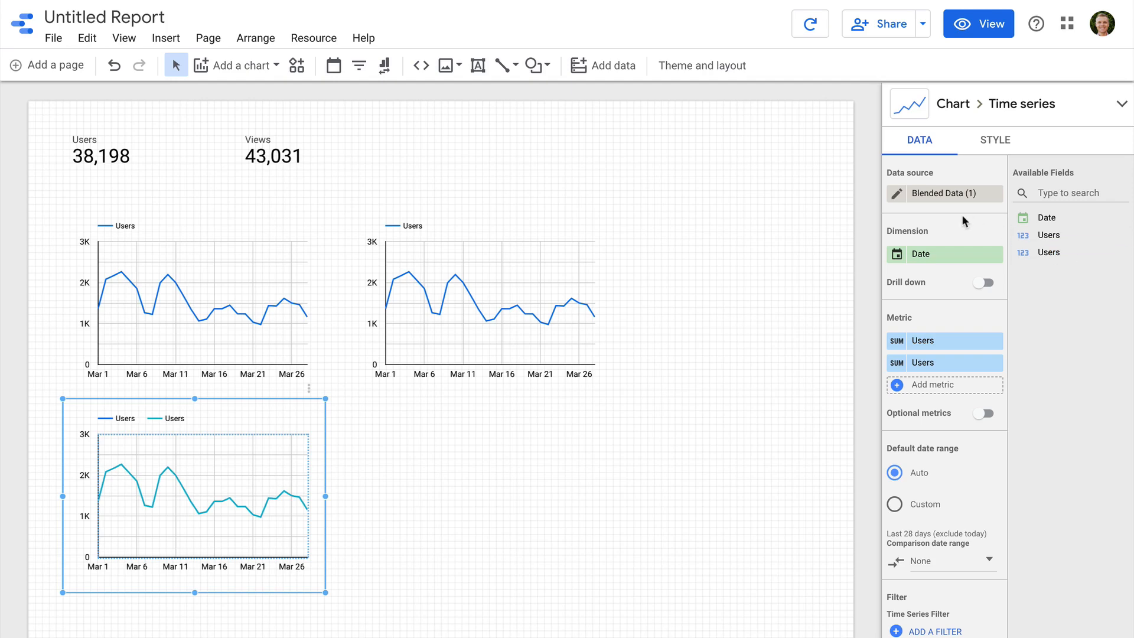
In the blend editor, rename the Master View metric to Users 1.
left_click(896, 193)
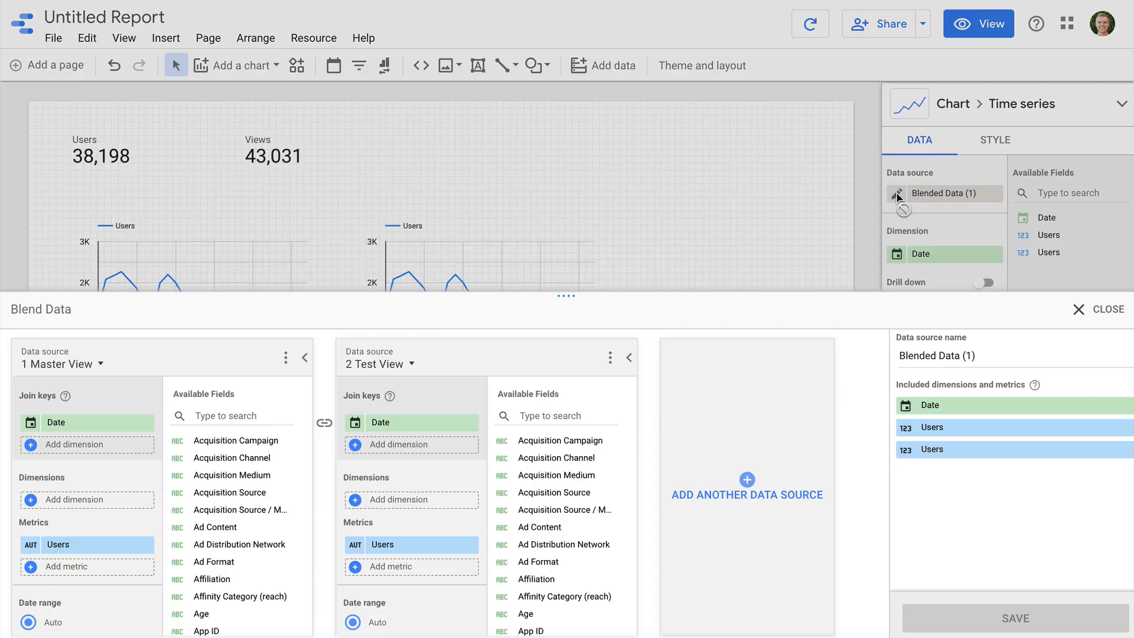
mouse_move(566, 296)
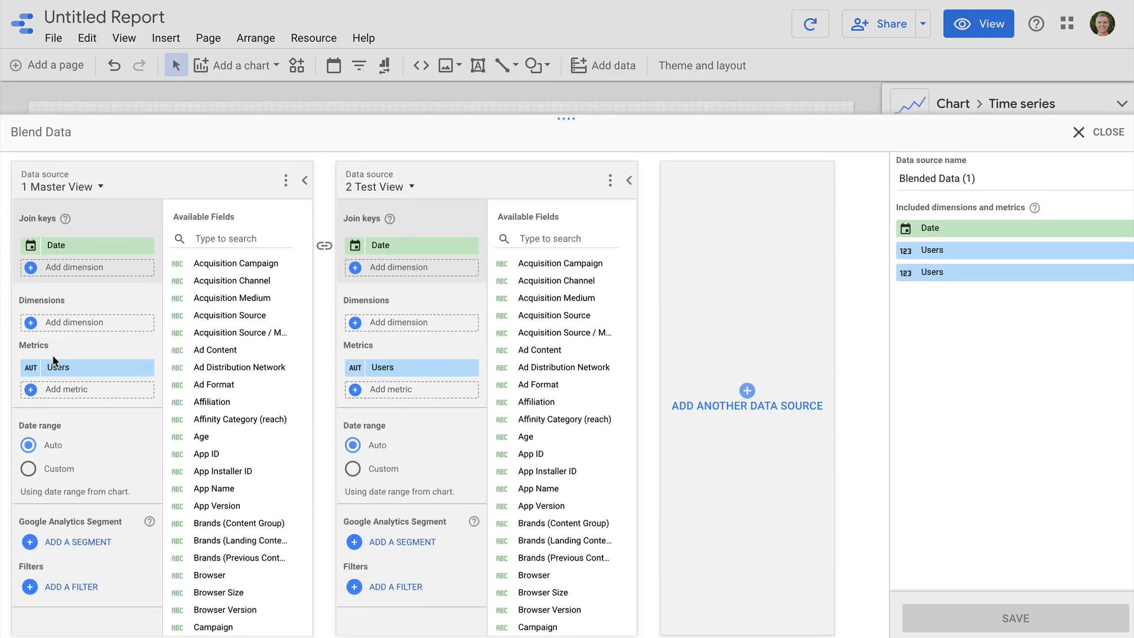
left_click(58, 367)
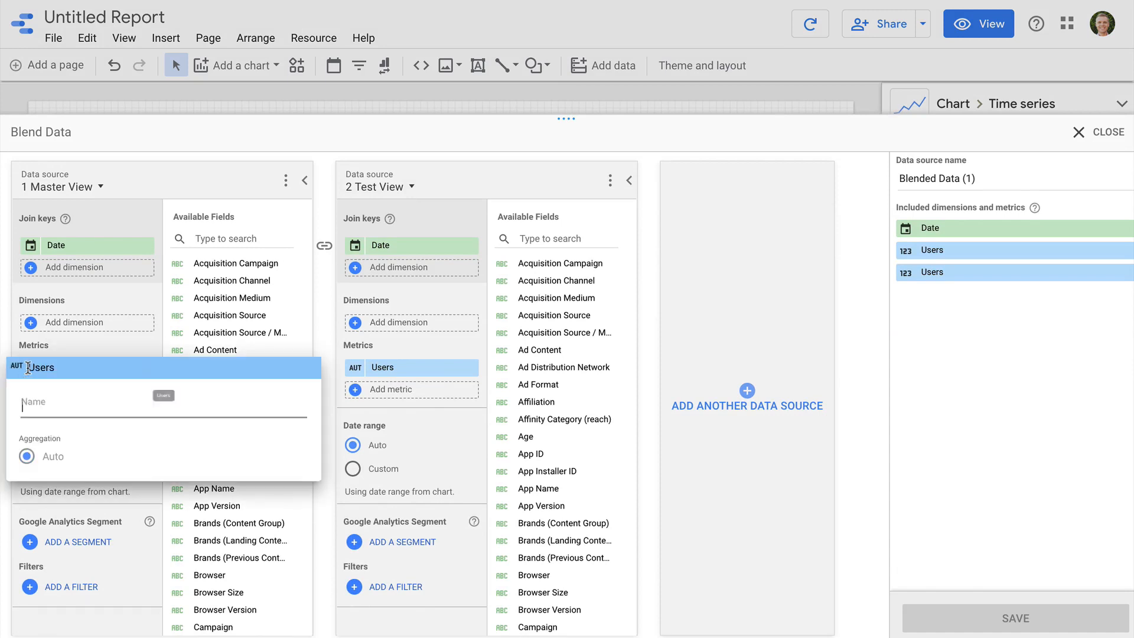
type("Us")
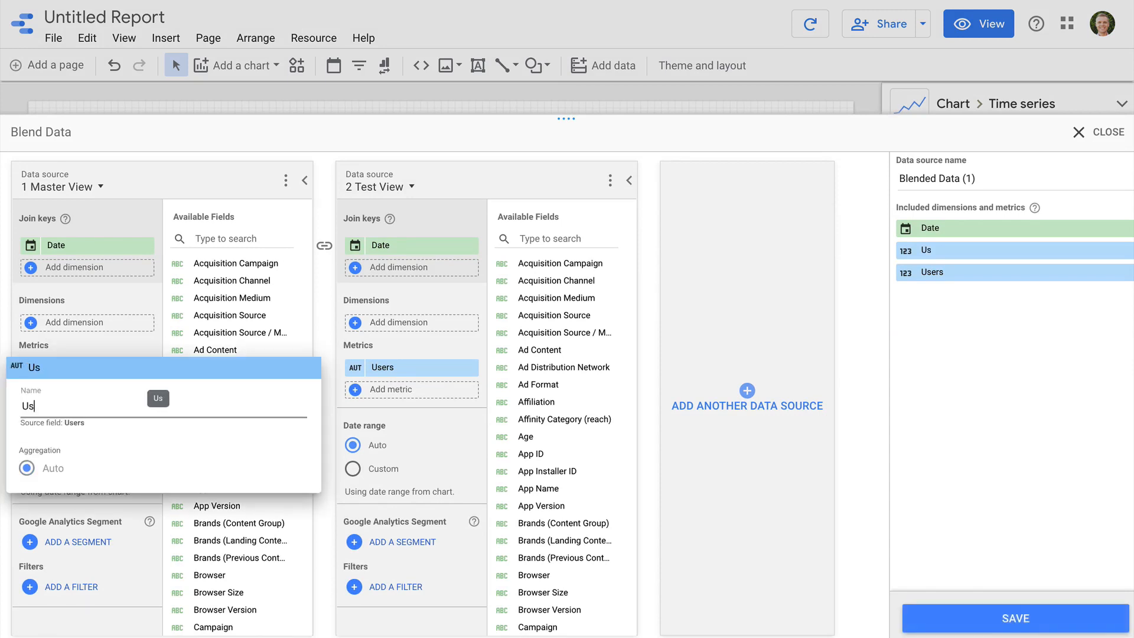
type("Users 1")
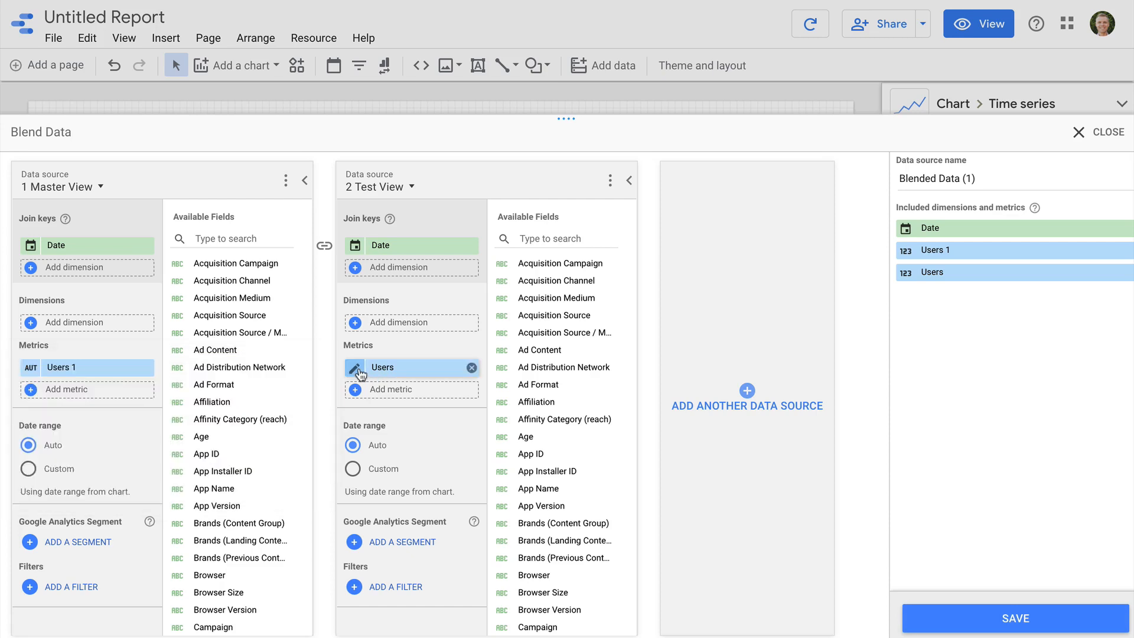
Rename the Test View metric to Users 2 and save the blend.
type("U")
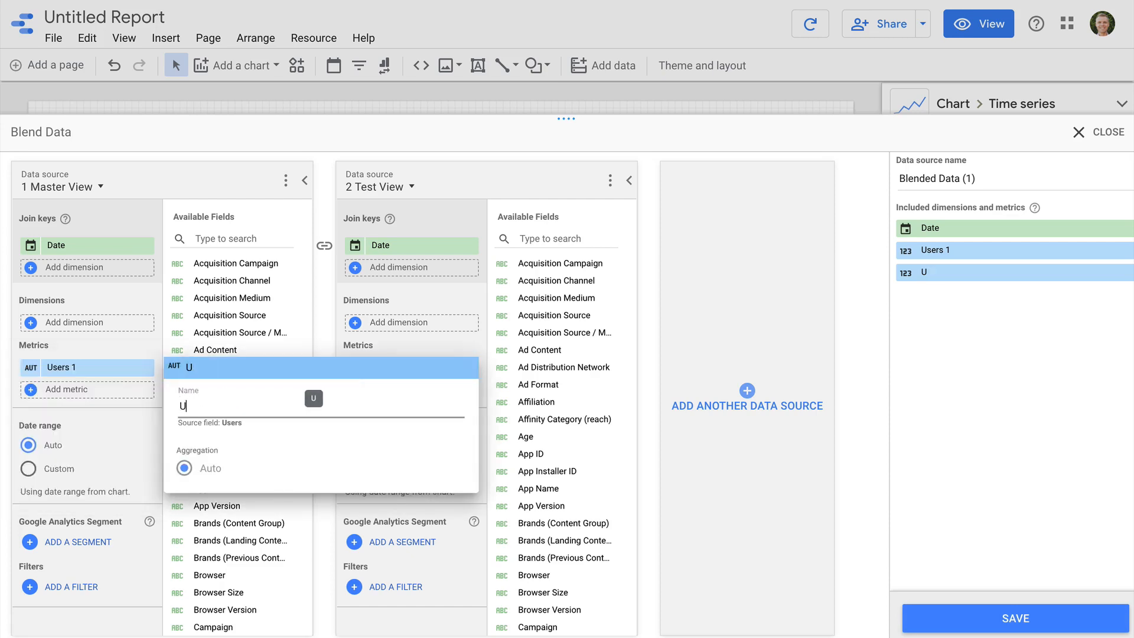
type("sers 2")
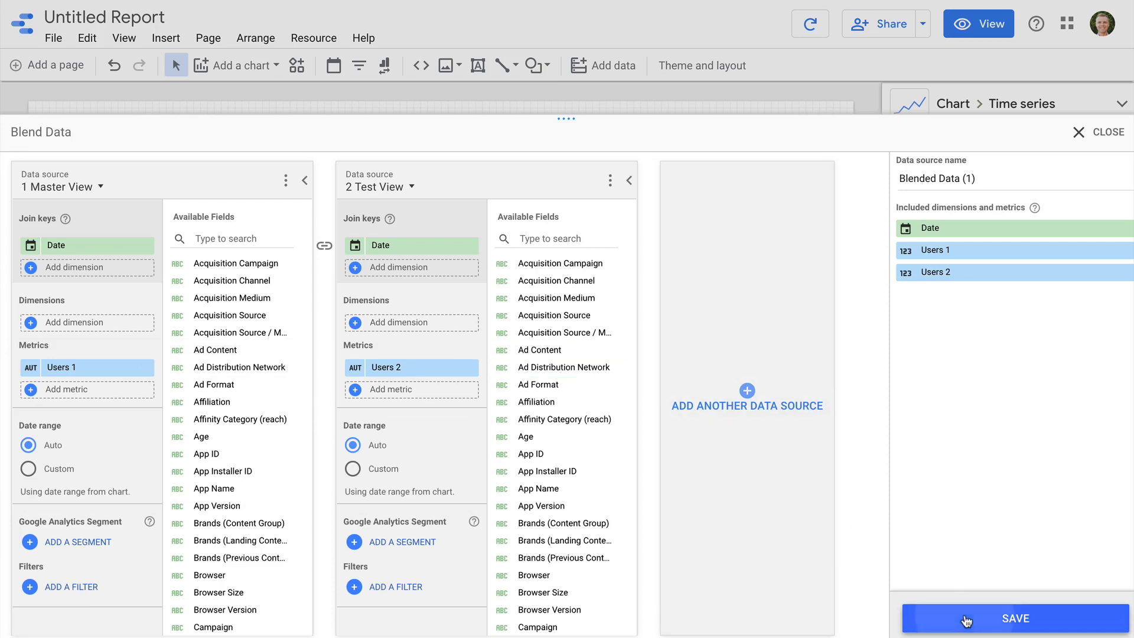
left_click(1014, 617)
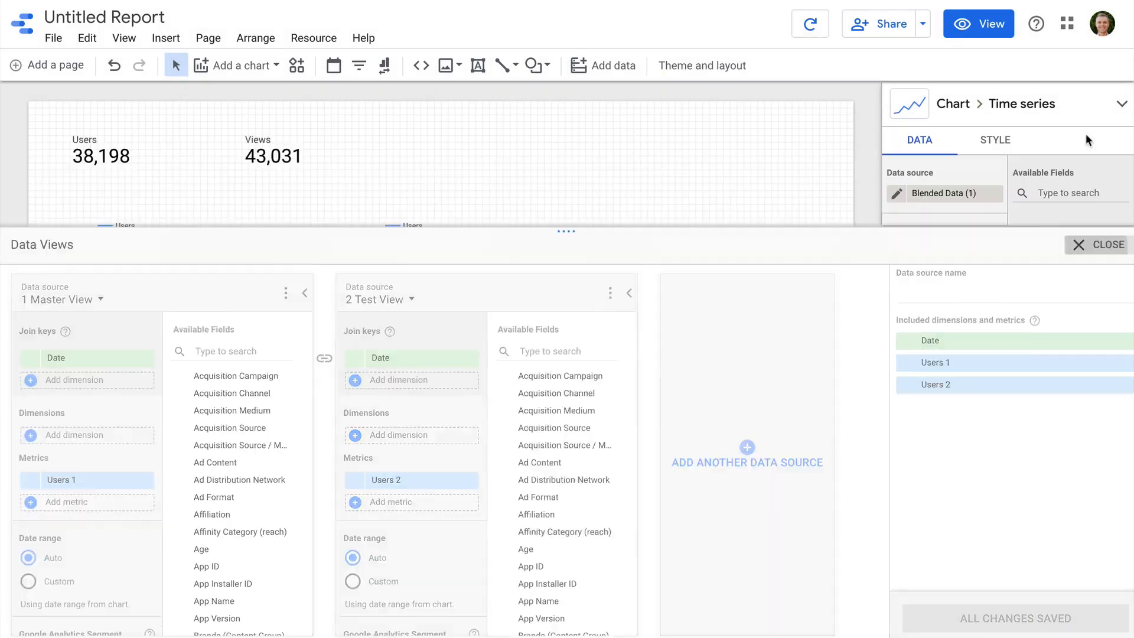
Create a new calculated field named Combined Users on the blended chart.
left_click(1102, 245)
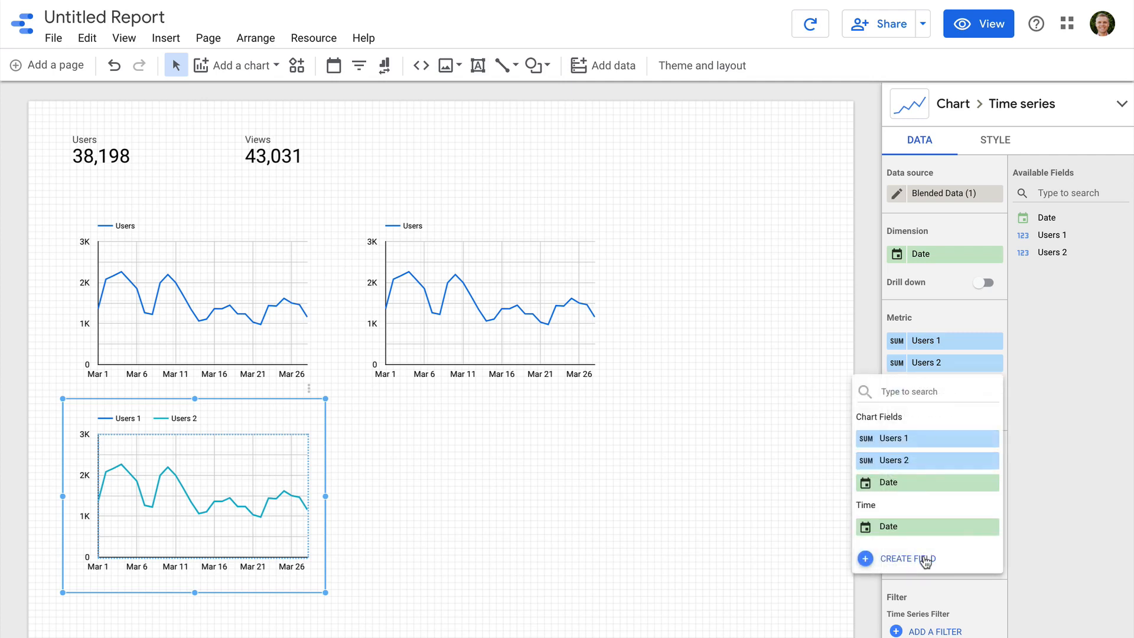
left_click(908, 559)
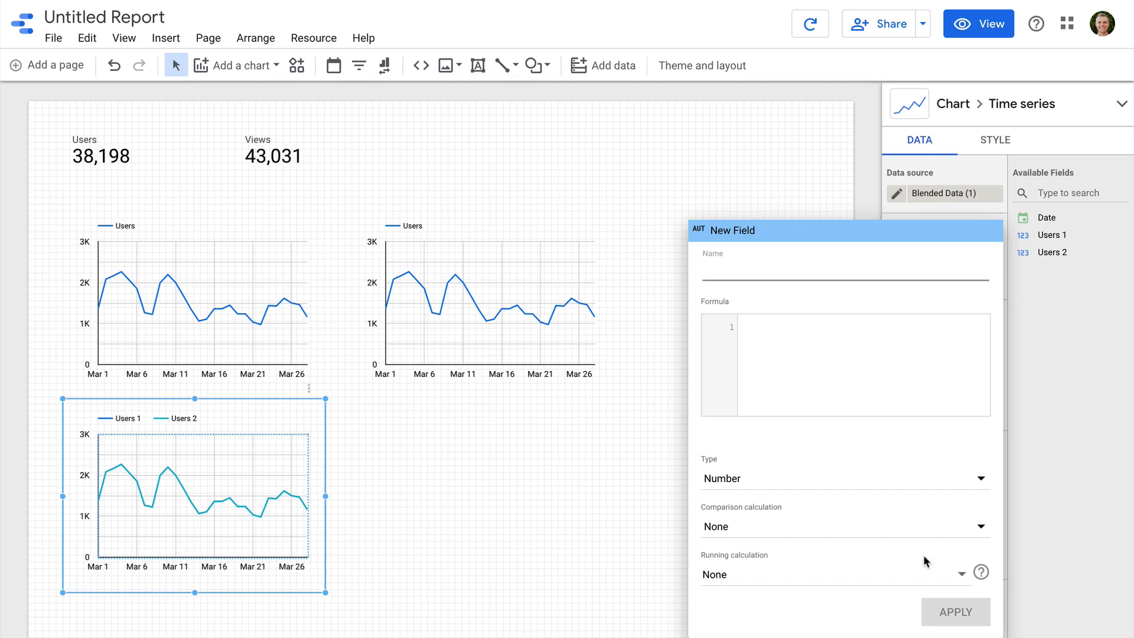
type("Combined Users")
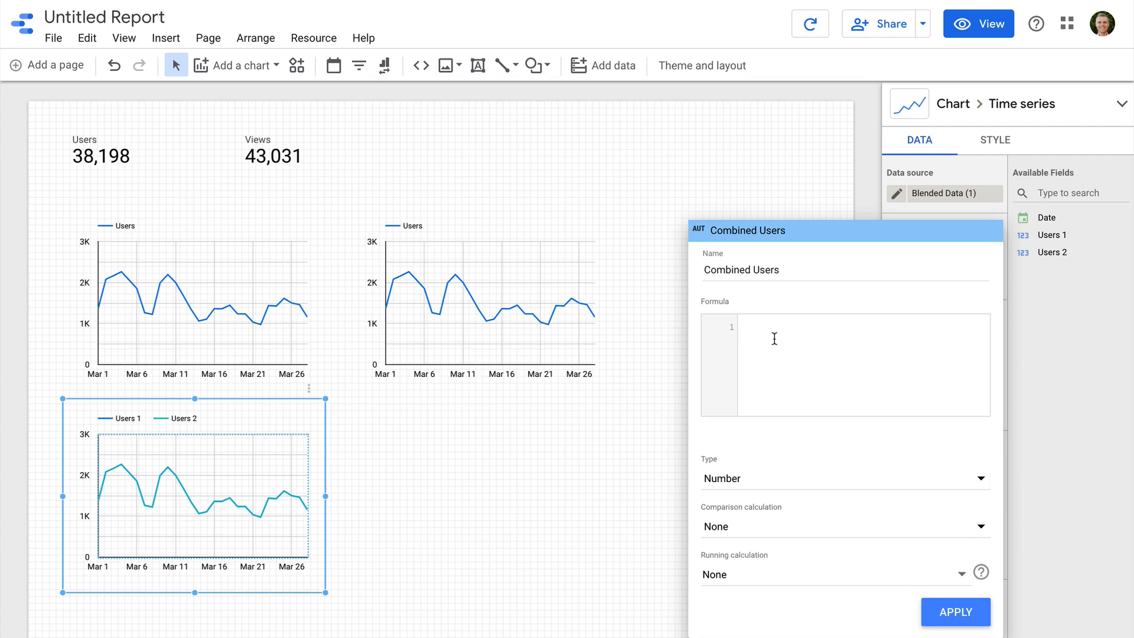
Enter the formula SUM(Users 1 + Users 2) for Combined Users.
type("SUM(")
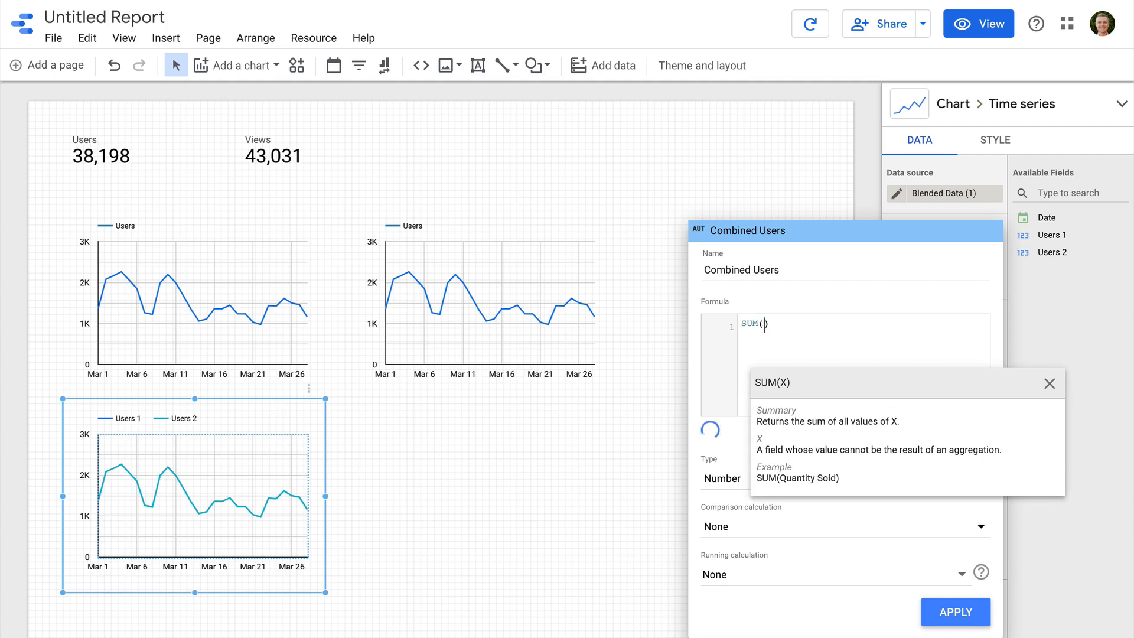
type("User")
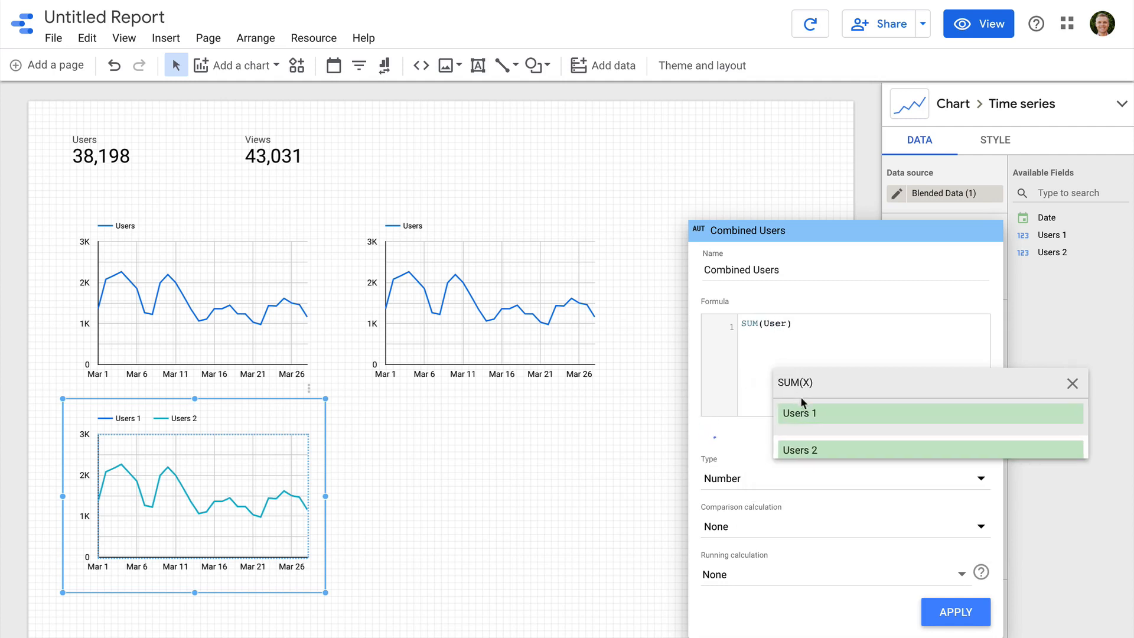
left_click(800, 414)
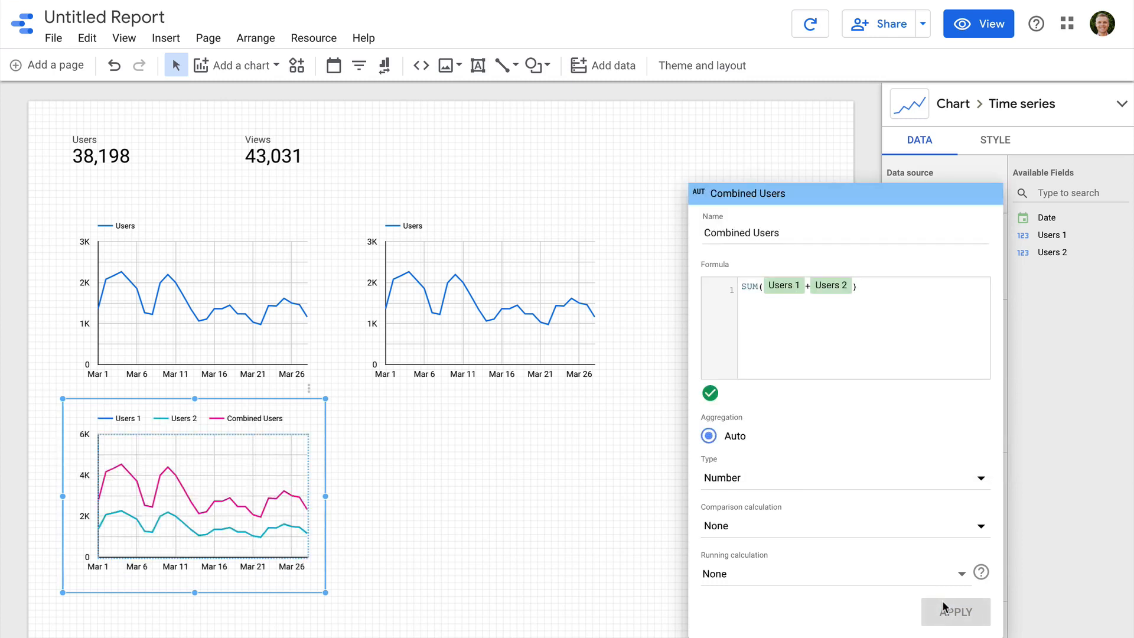
Apply the Combined Users field and remove the Users 1 and Users 2 metrics from the blended chart.
left_click(955, 611)
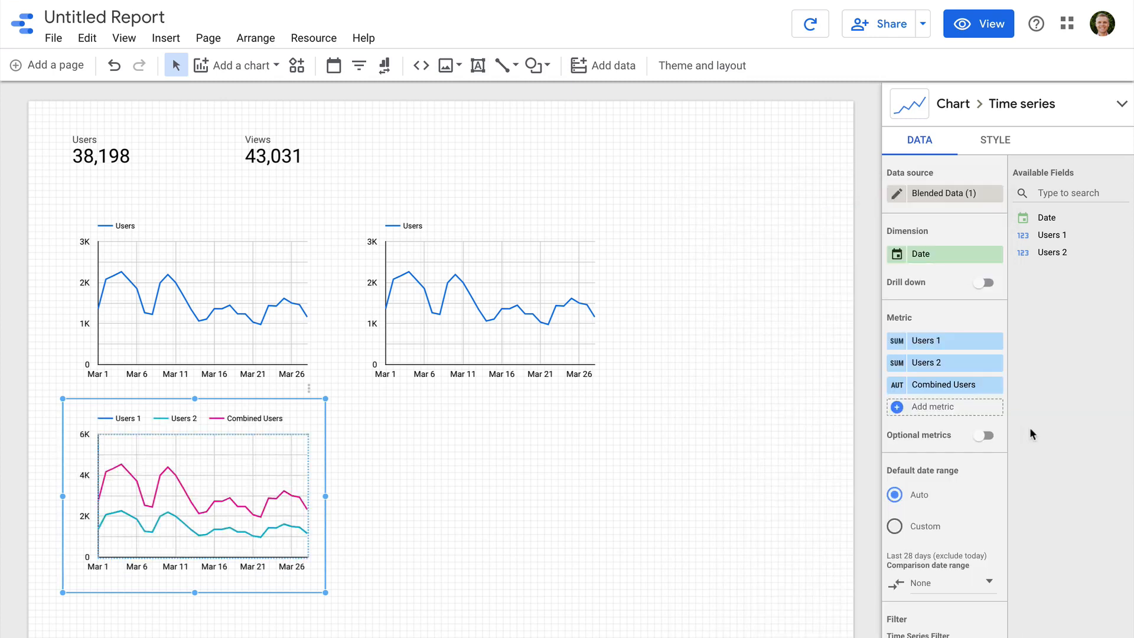
left_click(995, 363)
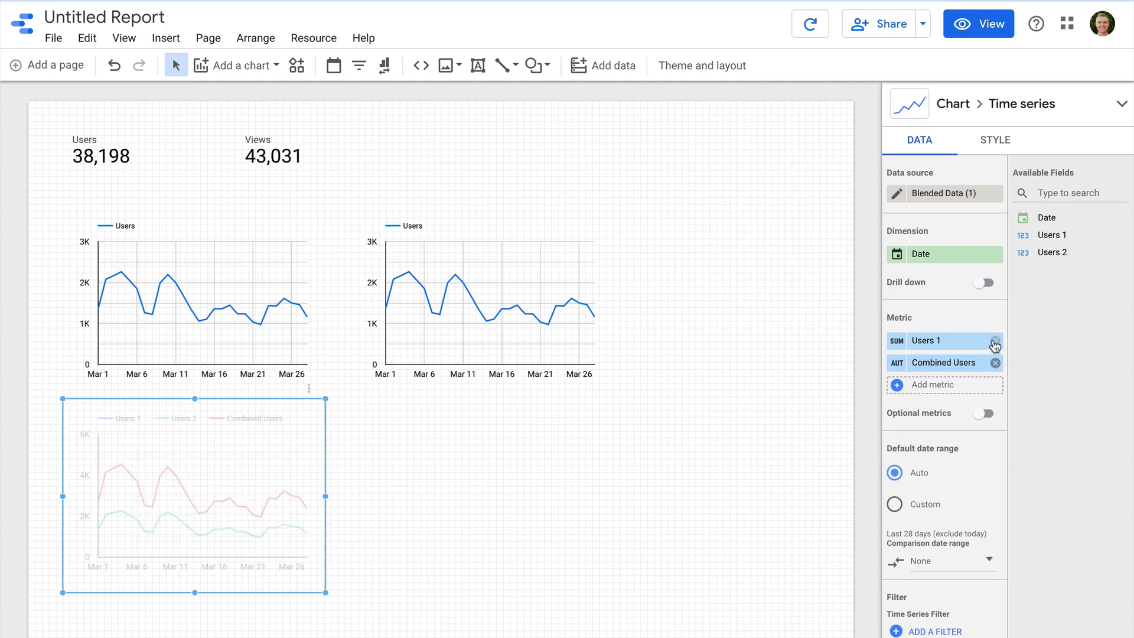
left_click(995, 340)
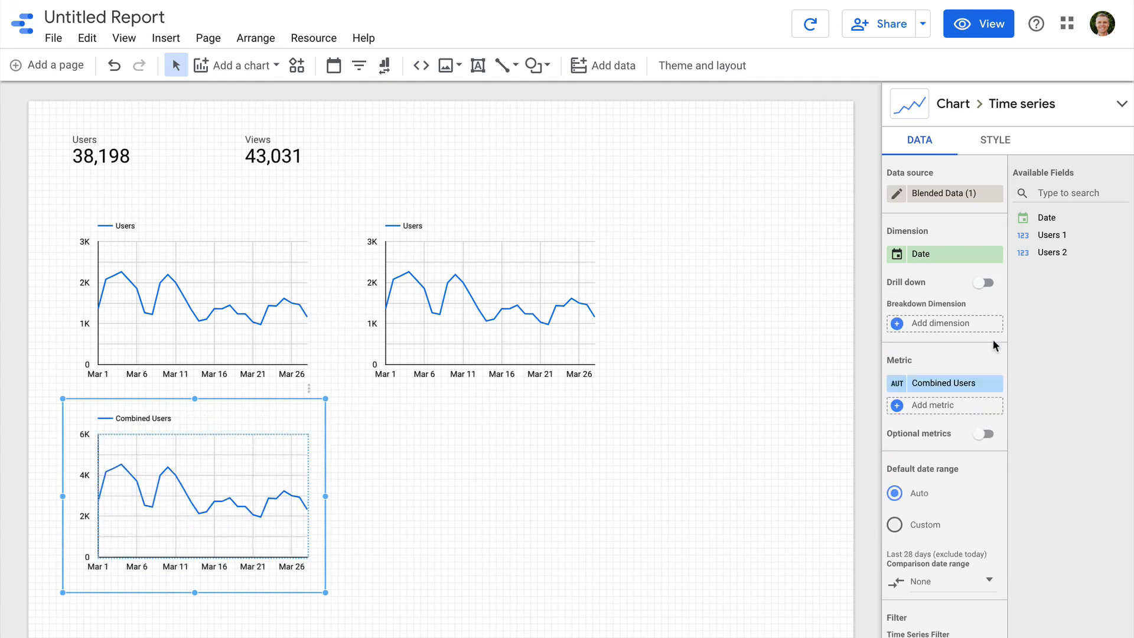